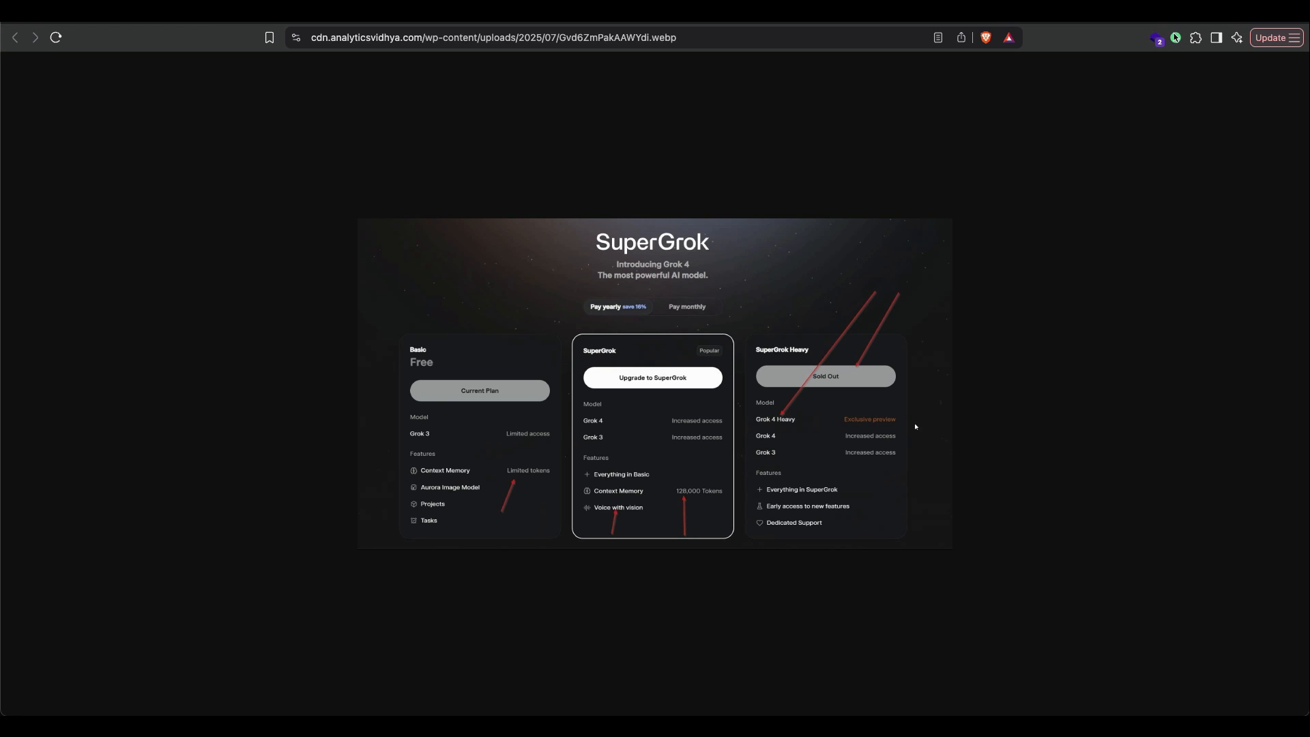
{"action": "mouse_move", "coordinate": [1184, 328]}
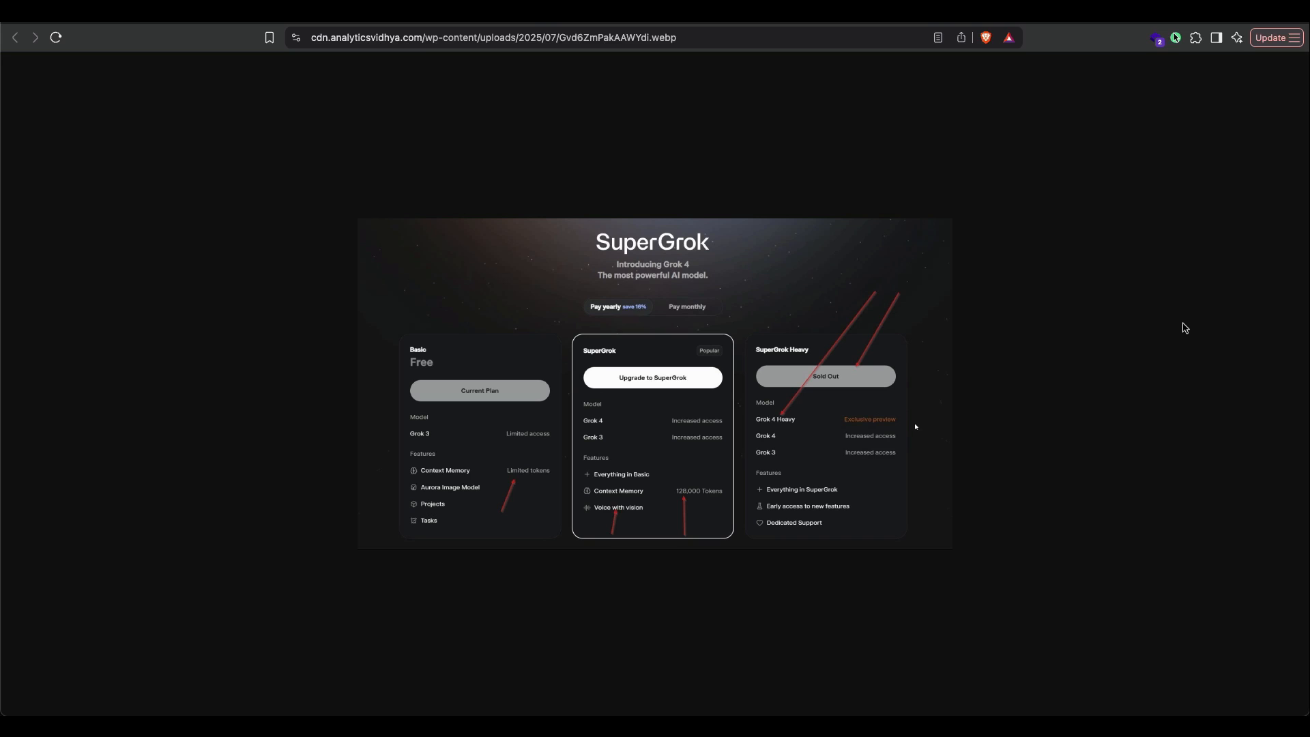
{"action": "mouse_move", "coordinate": [1115, 320]}
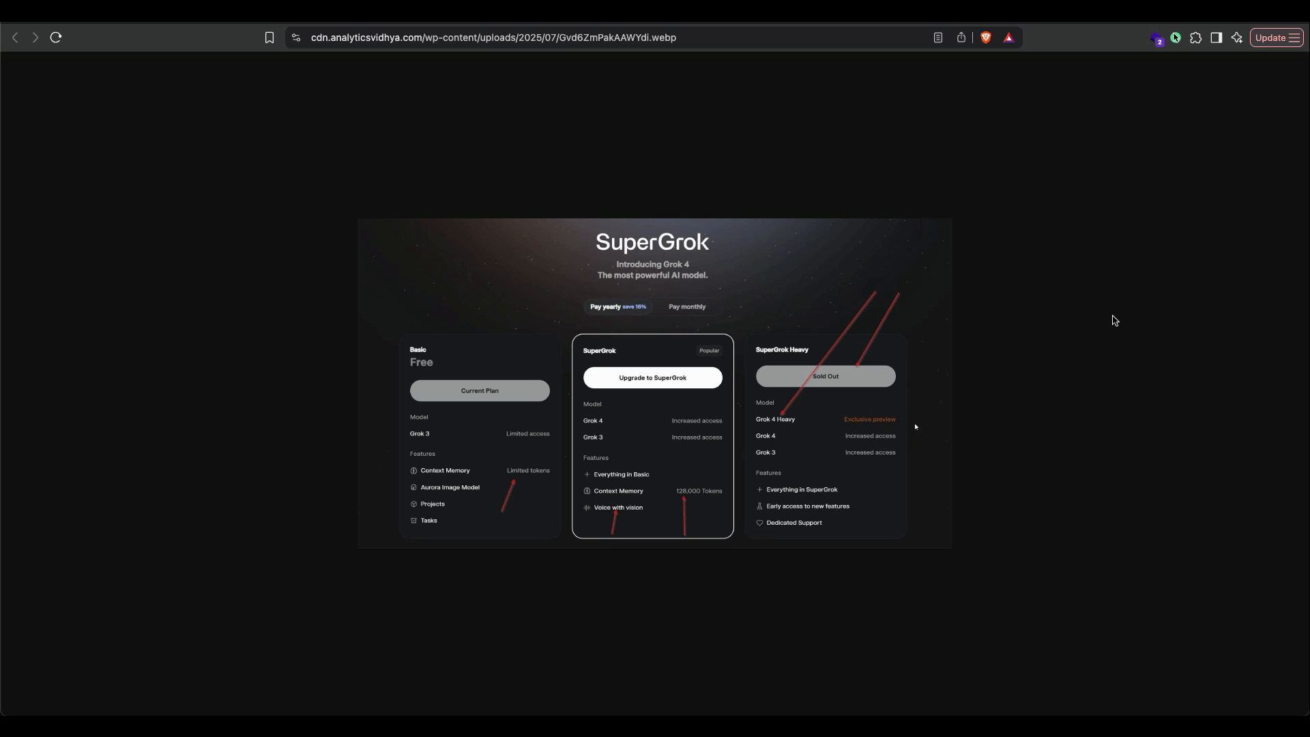
{"action": "mouse_move", "coordinate": [305, 227]}
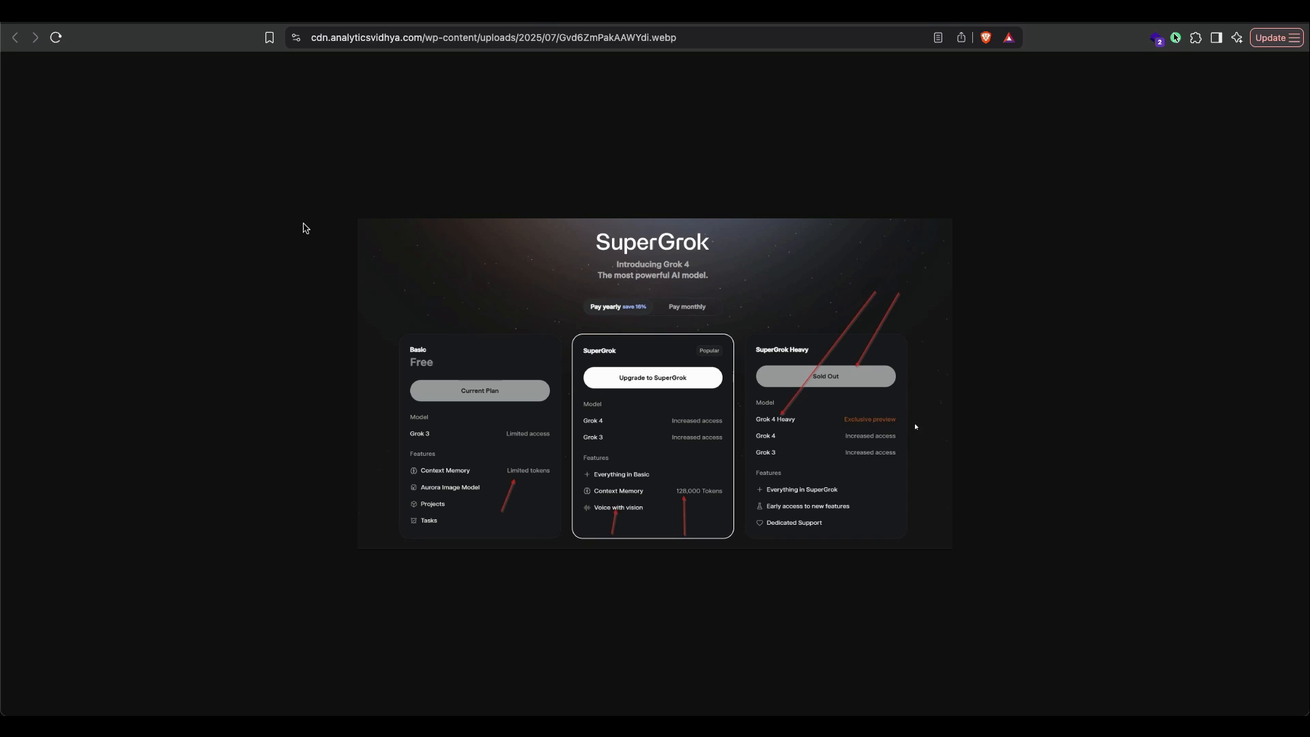
{"action": "mouse_move", "coordinate": [295, 221]}
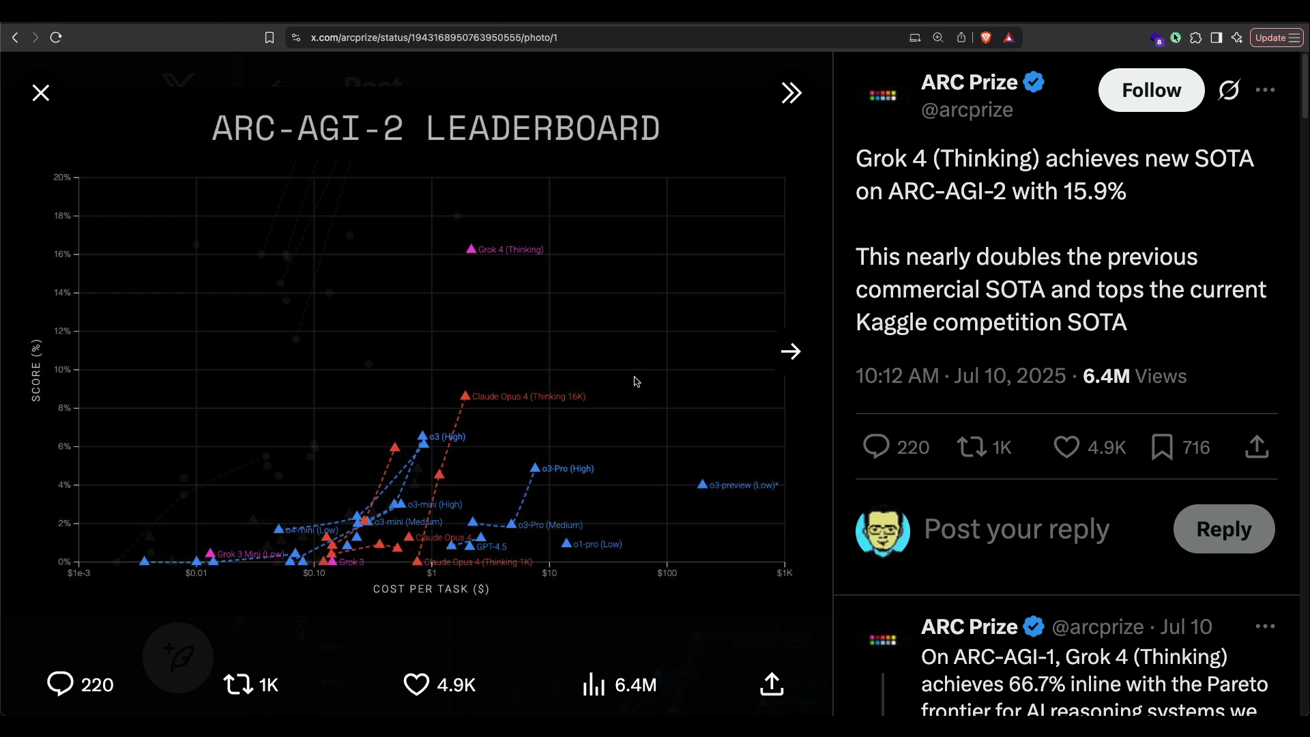
{"action": "mouse_move", "coordinate": [640, 409]}
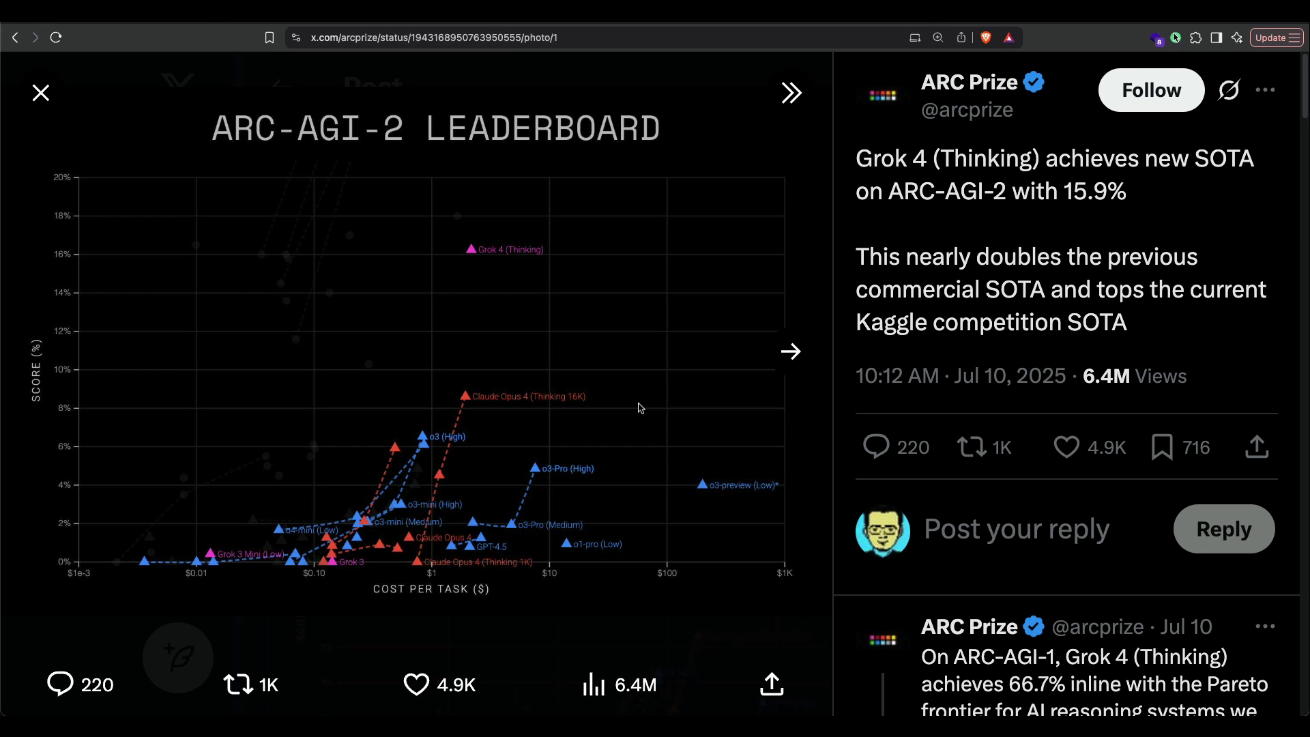
{"action": "mouse_move", "coordinate": [475, 164]}
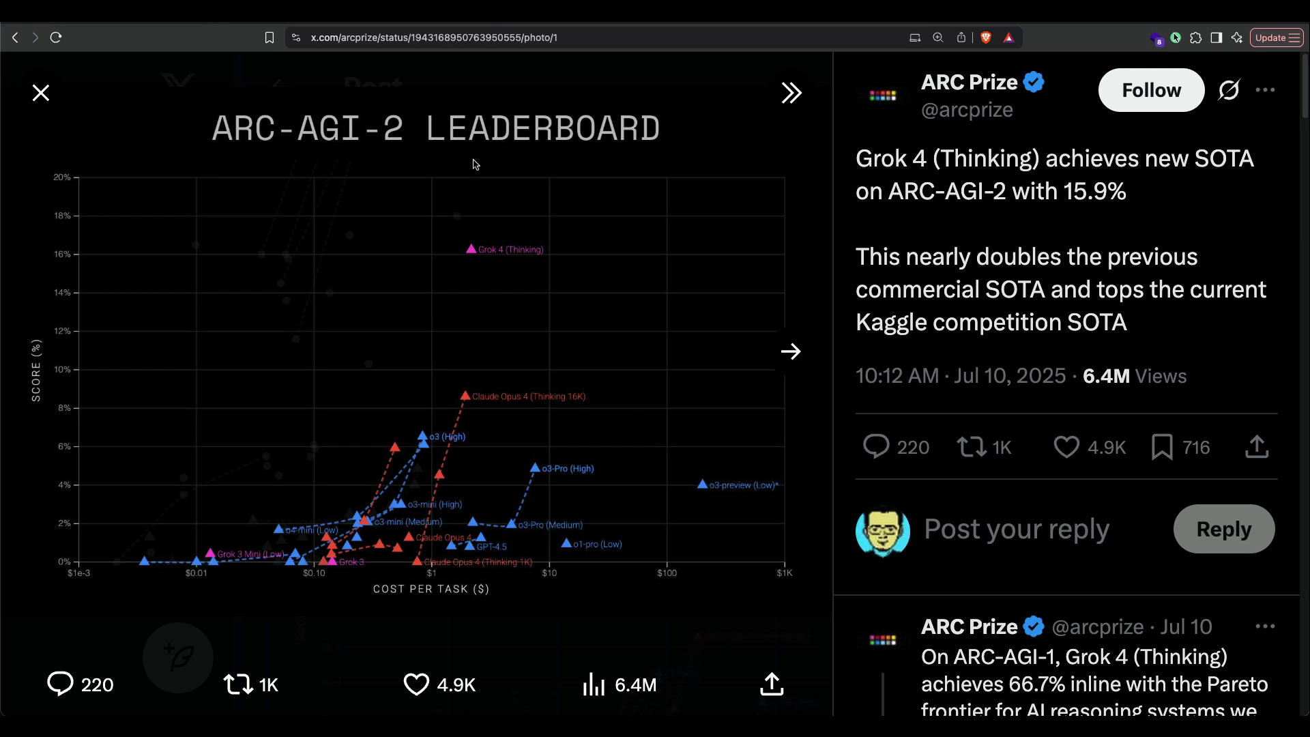
{"action": "mouse_move", "coordinate": [617, 164]}
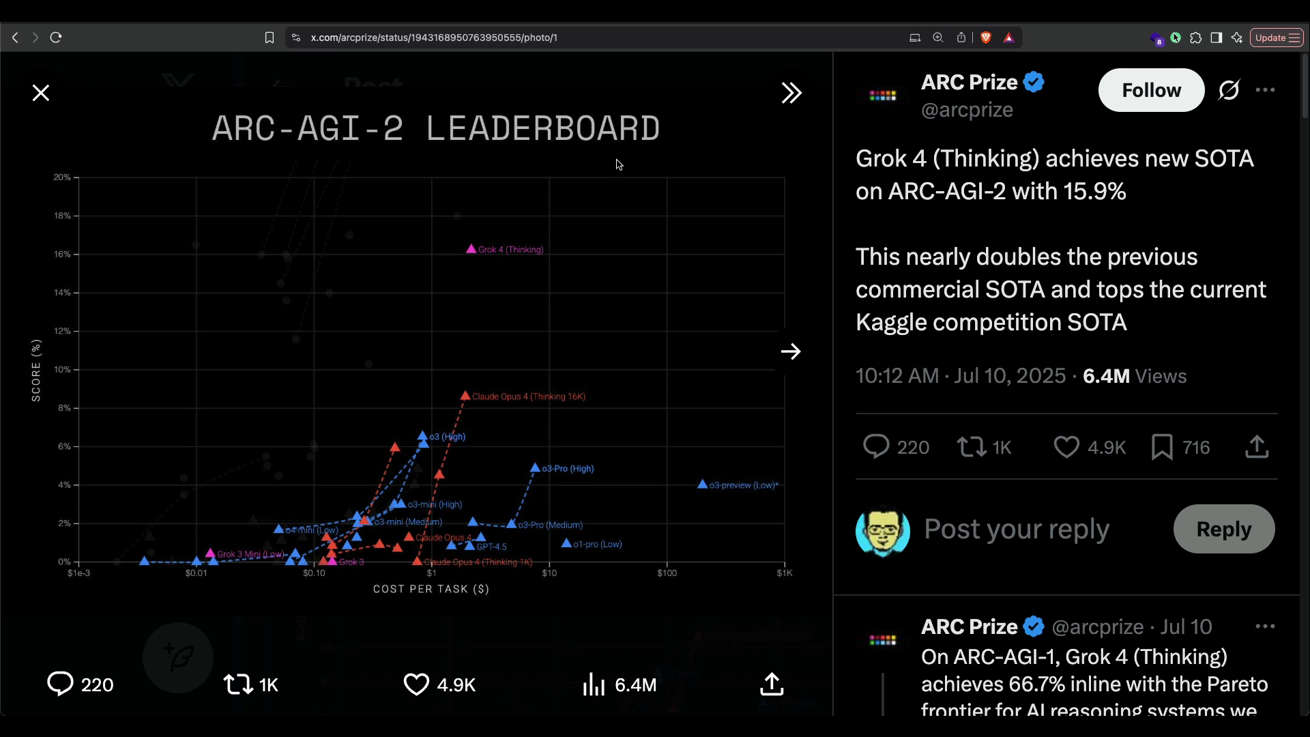
{"action": "mouse_move", "coordinate": [518, 300]}
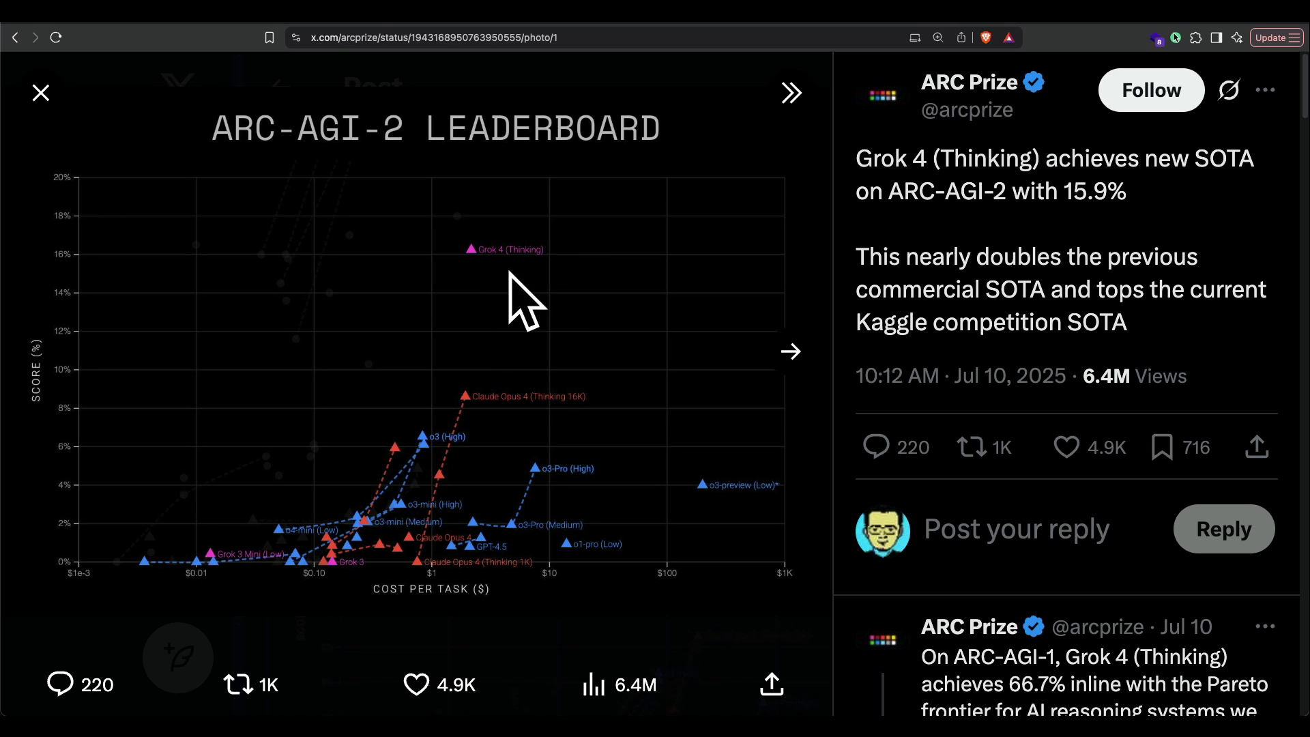
{"action": "mouse_move", "coordinate": [470, 159]}
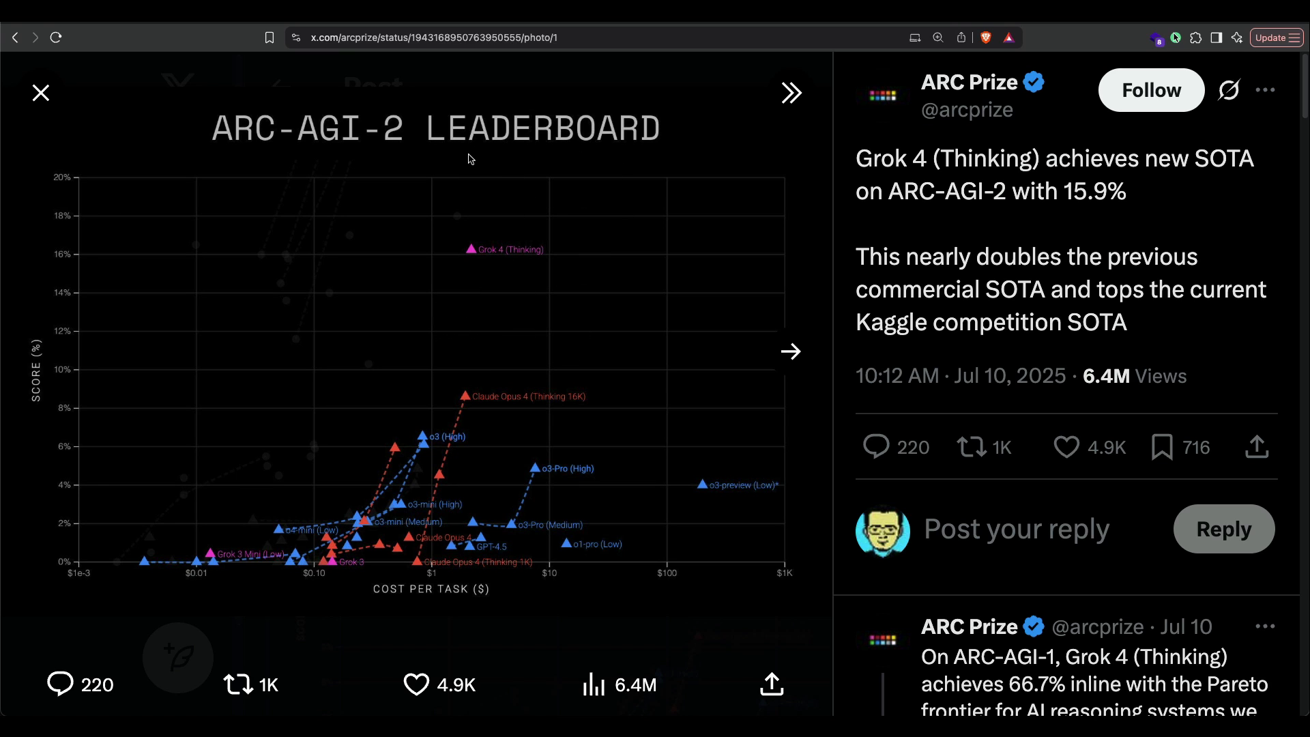
{"action": "mouse_move", "coordinate": [200, 363]}
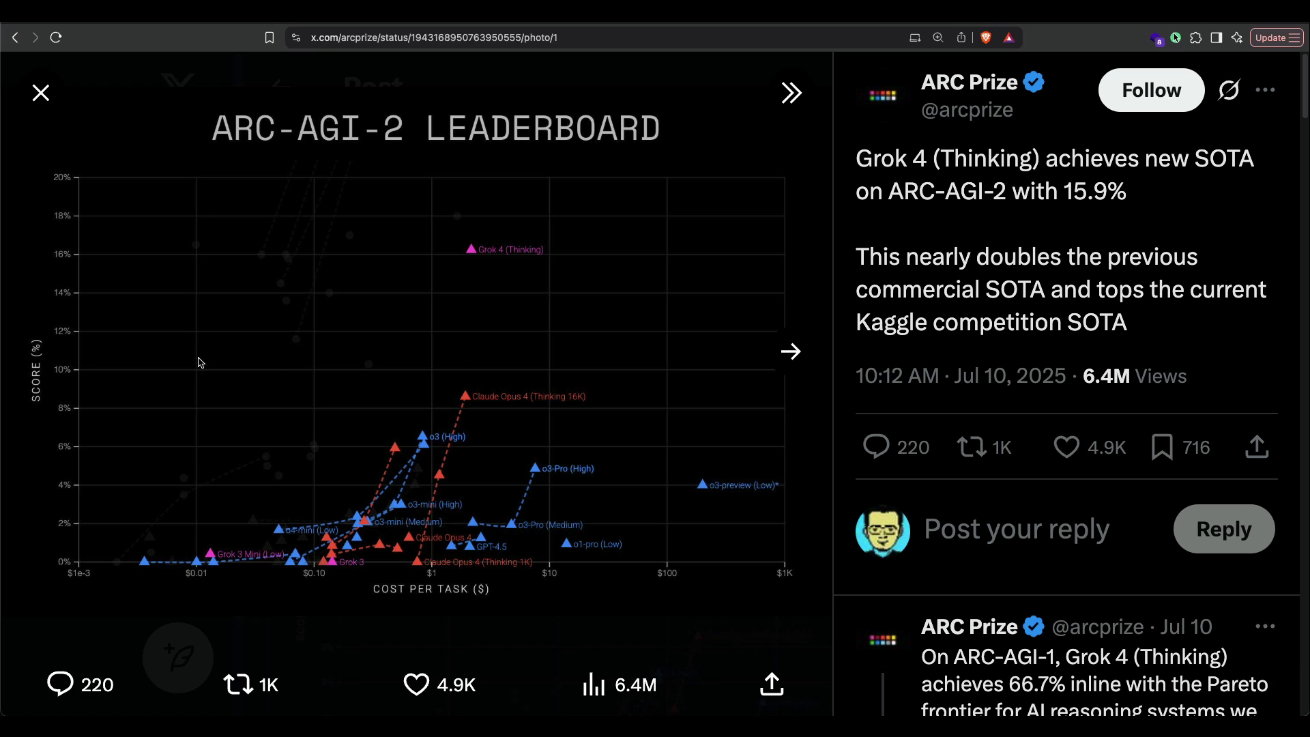
{"action": "mouse_move", "coordinate": [666, 449]}
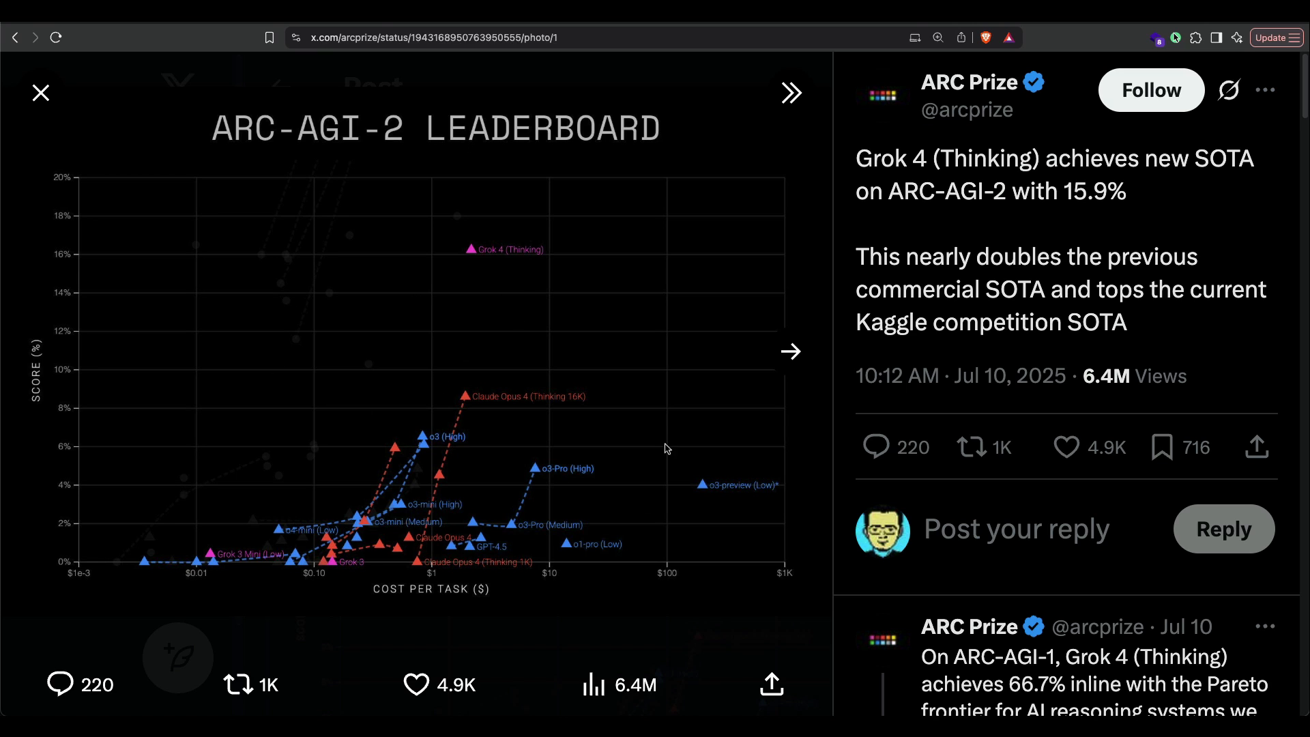
{"action": "mouse_move", "coordinate": [489, 399]}
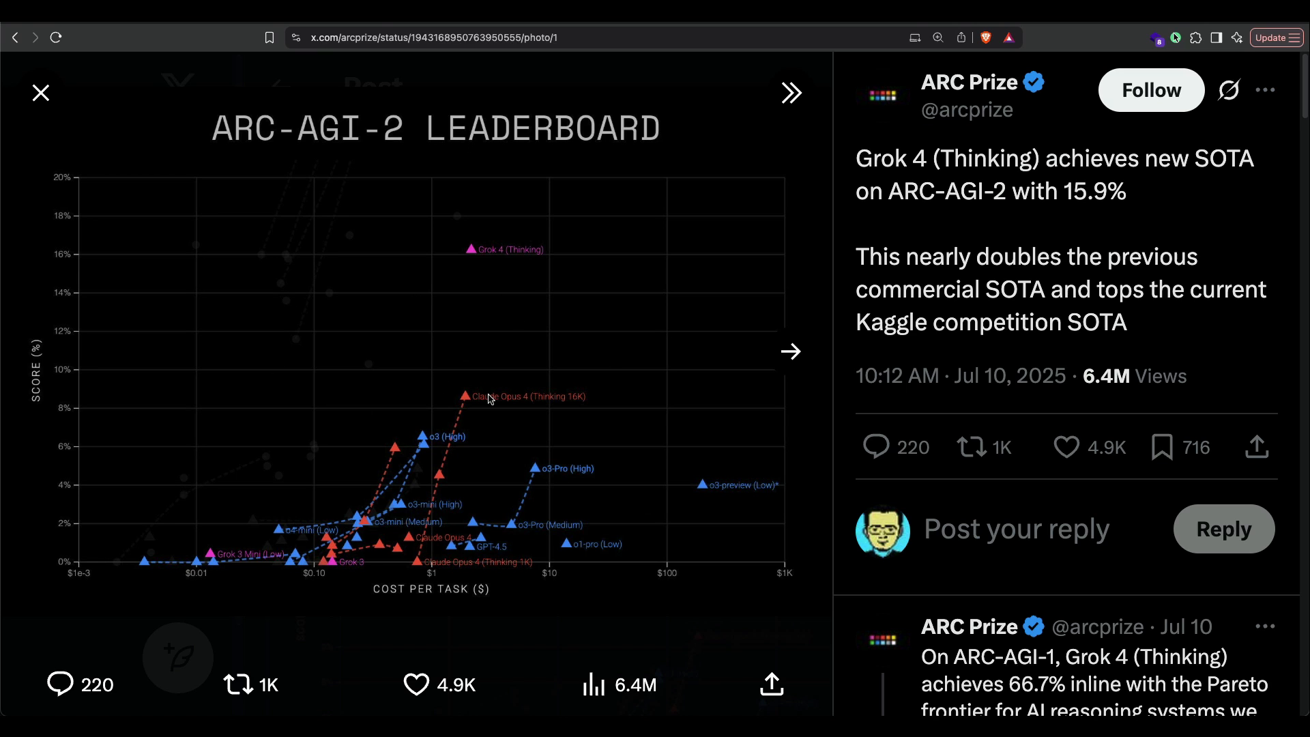
{"action": "mouse_move", "coordinate": [565, 468]}
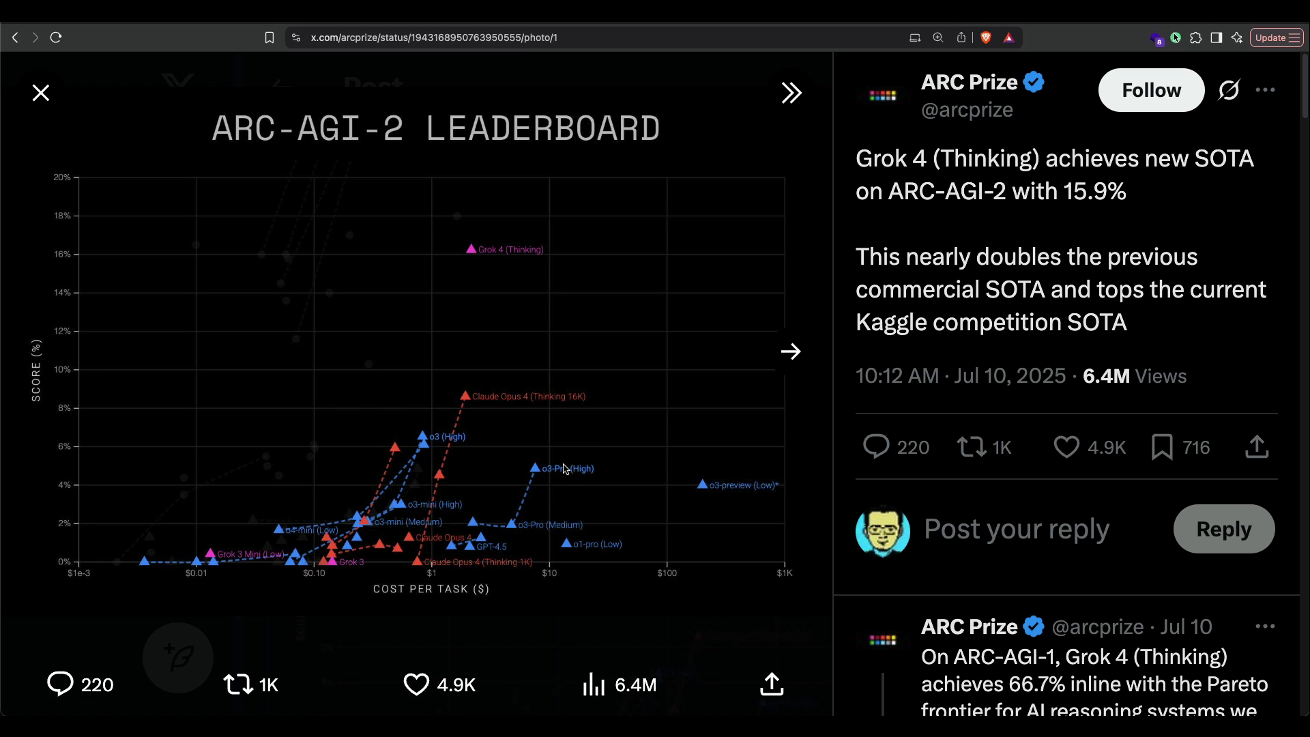
{"action": "mouse_move", "coordinate": [435, 408]}
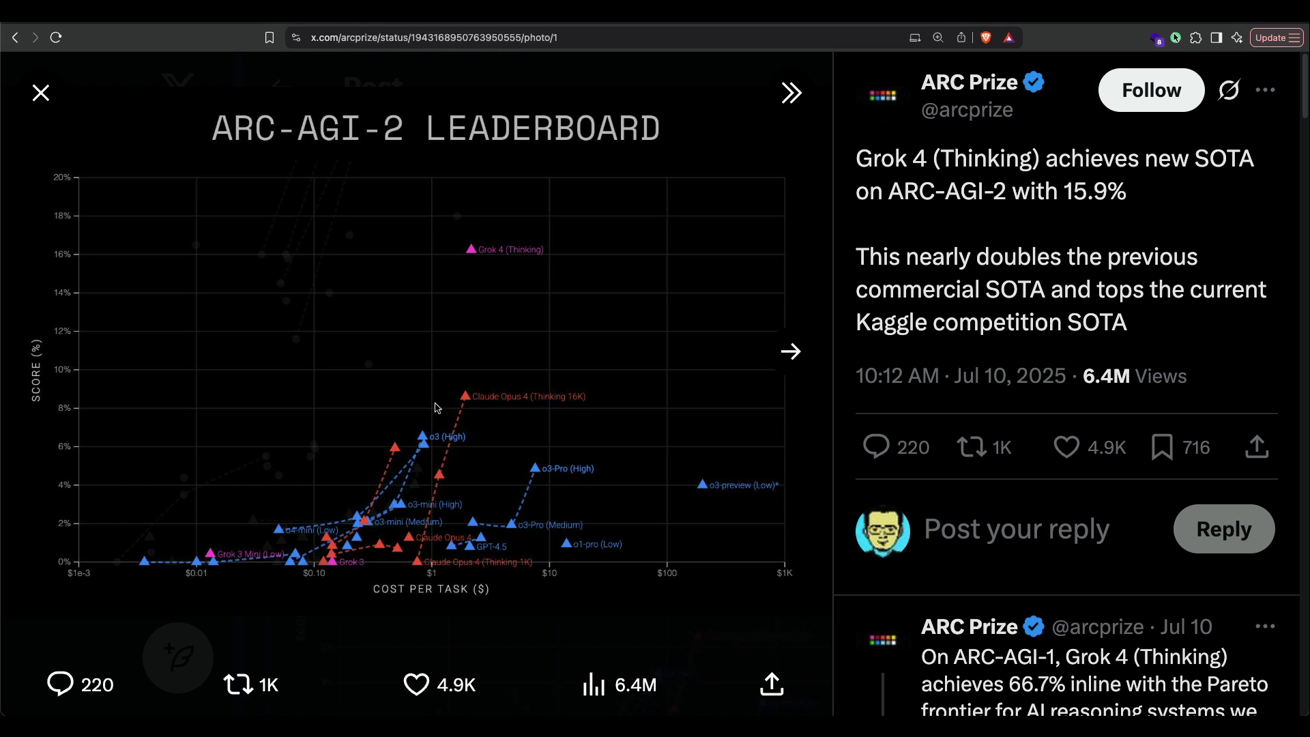
{"action": "mouse_move", "coordinate": [496, 198]}
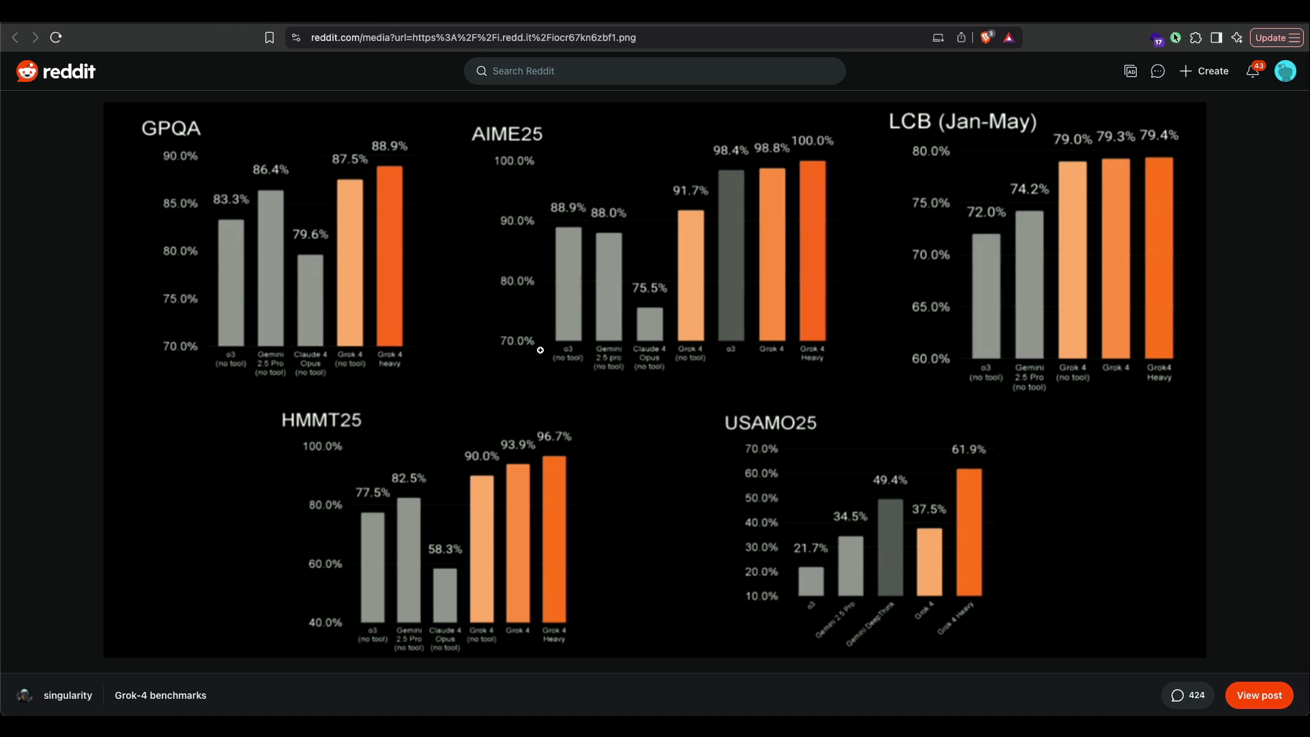
{"action": "mouse_move", "coordinate": [316, 141]}
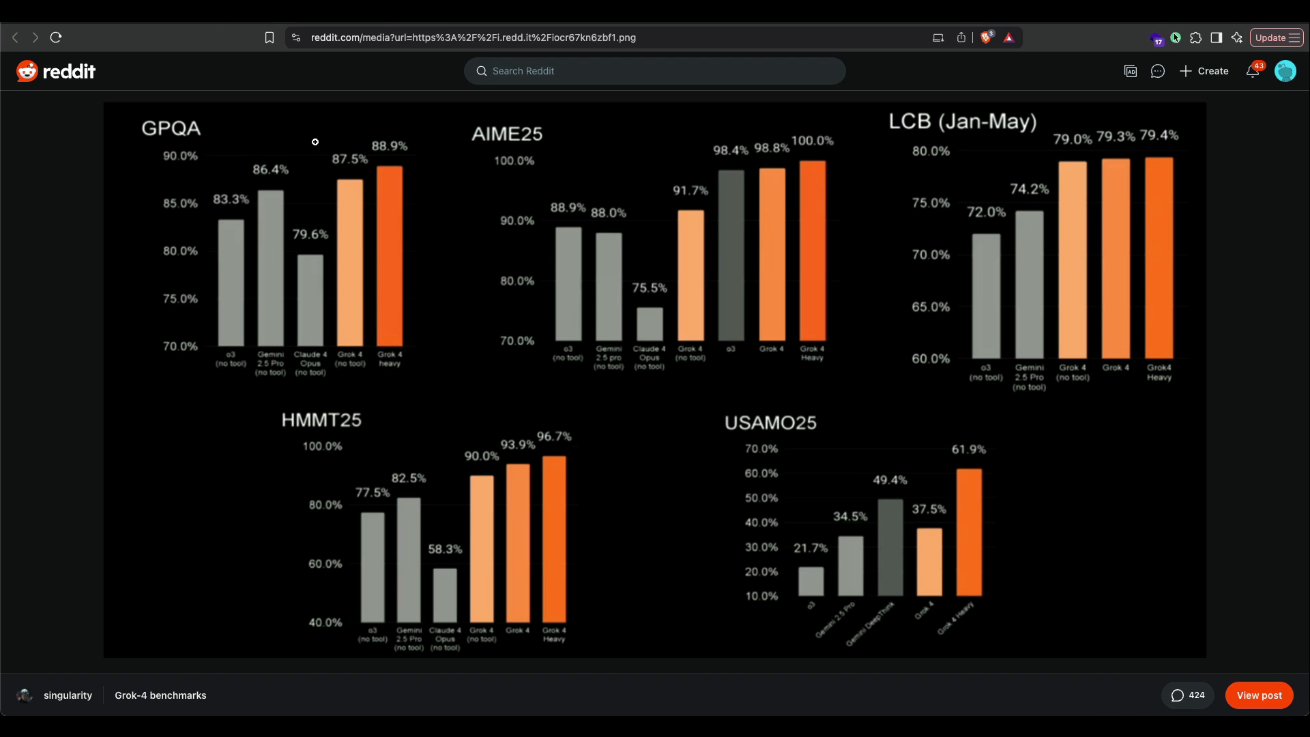
{"action": "mouse_move", "coordinate": [401, 286]}
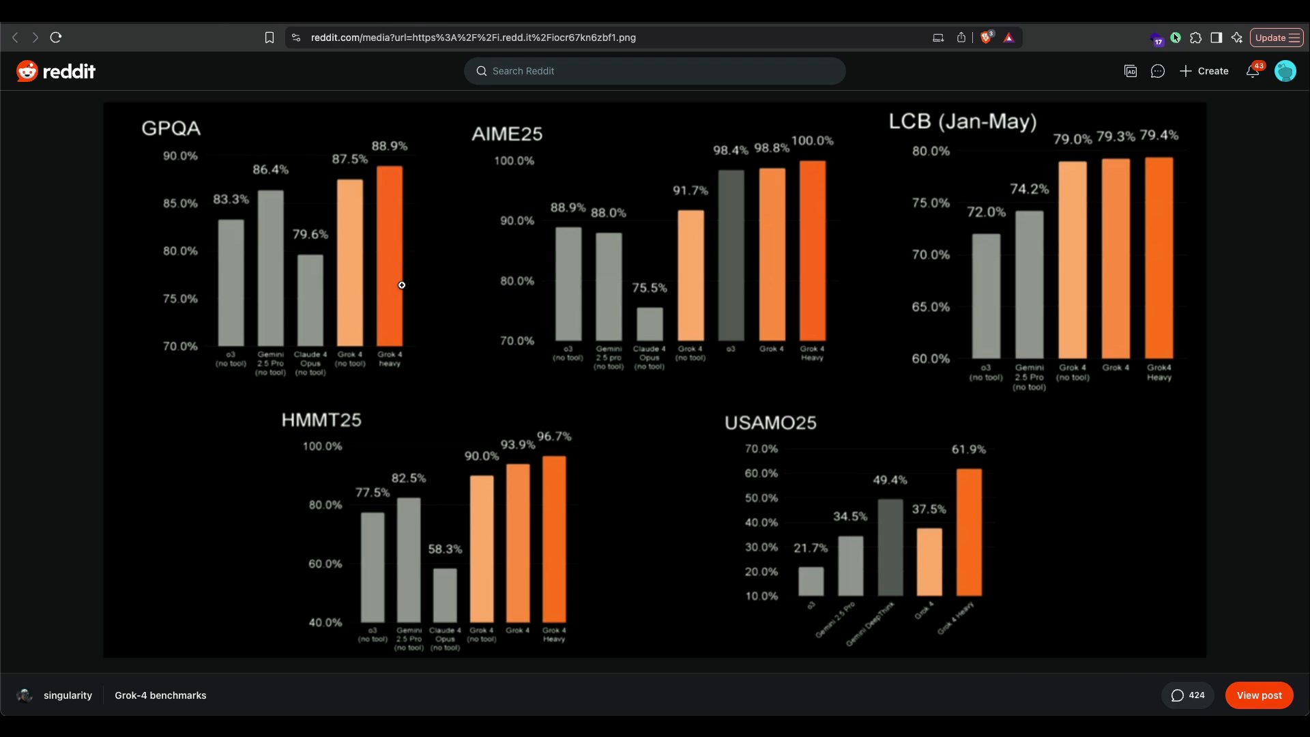
{"action": "mouse_move", "coordinate": [362, 167]}
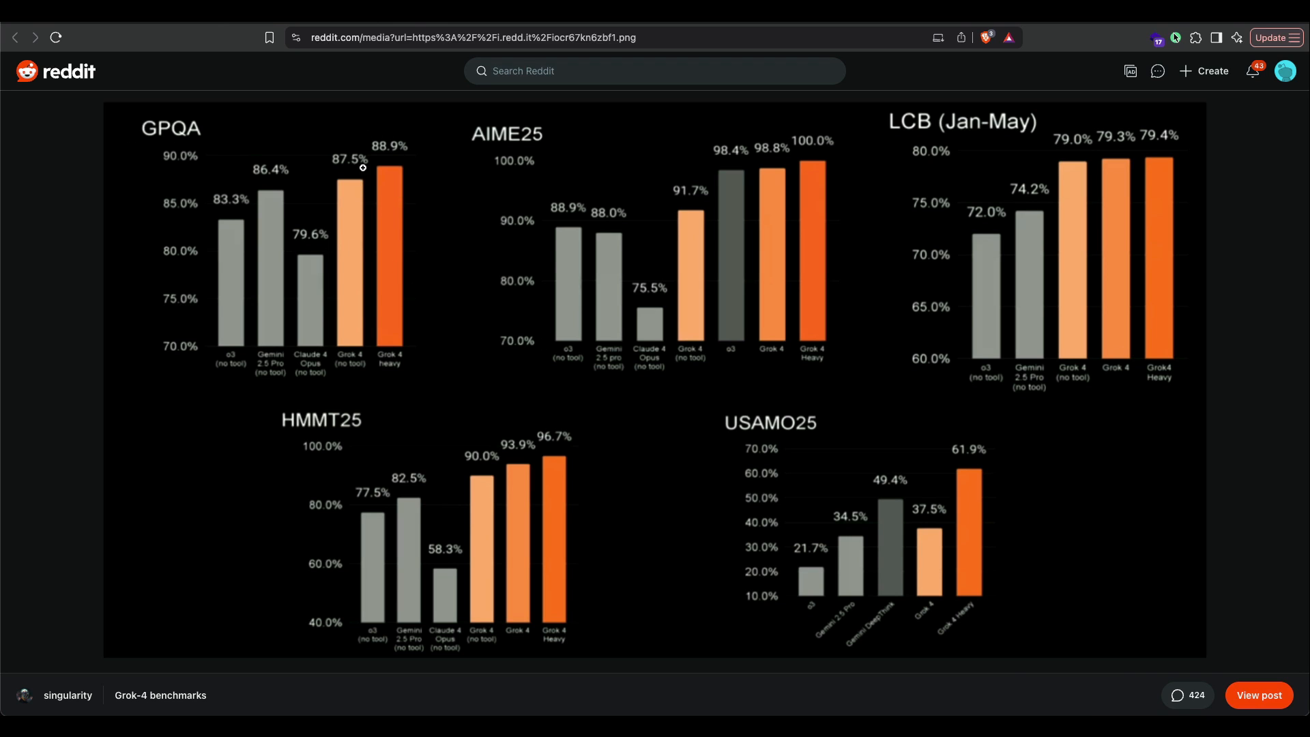
{"action": "mouse_move", "coordinate": [364, 239]}
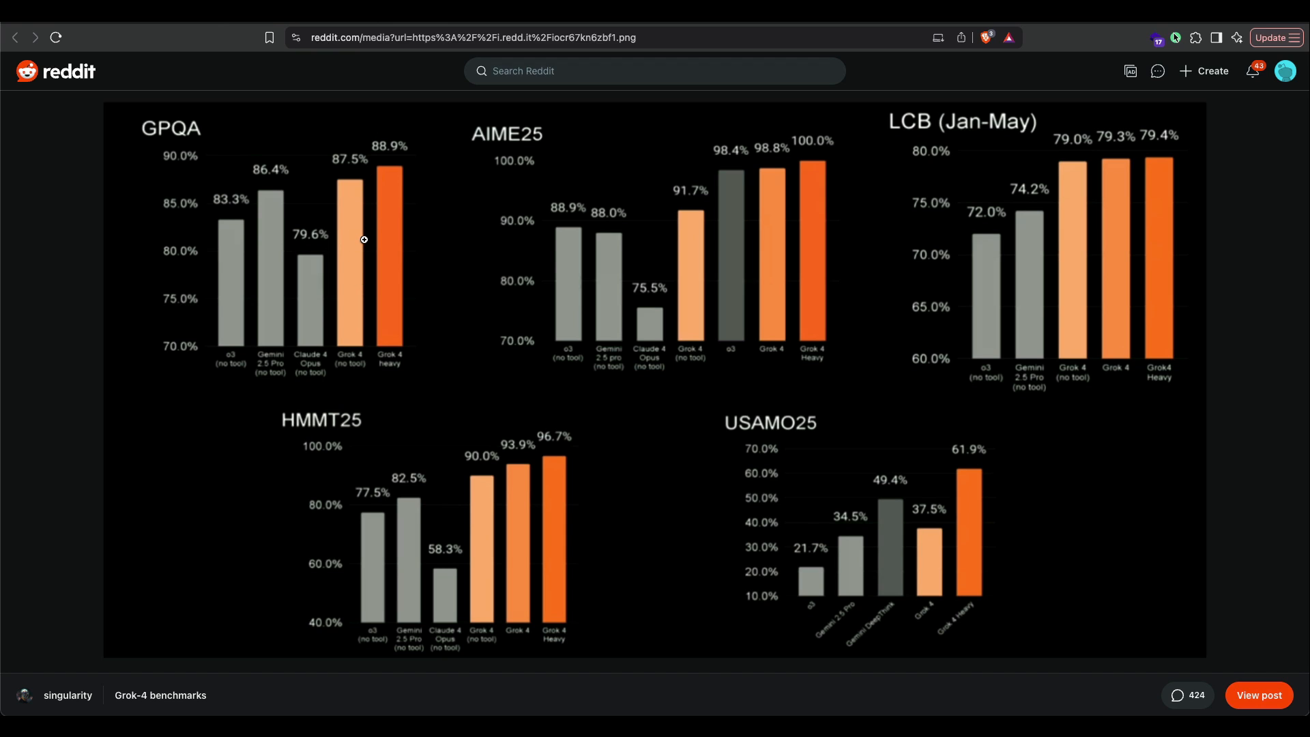
{"action": "mouse_move", "coordinate": [267, 361]}
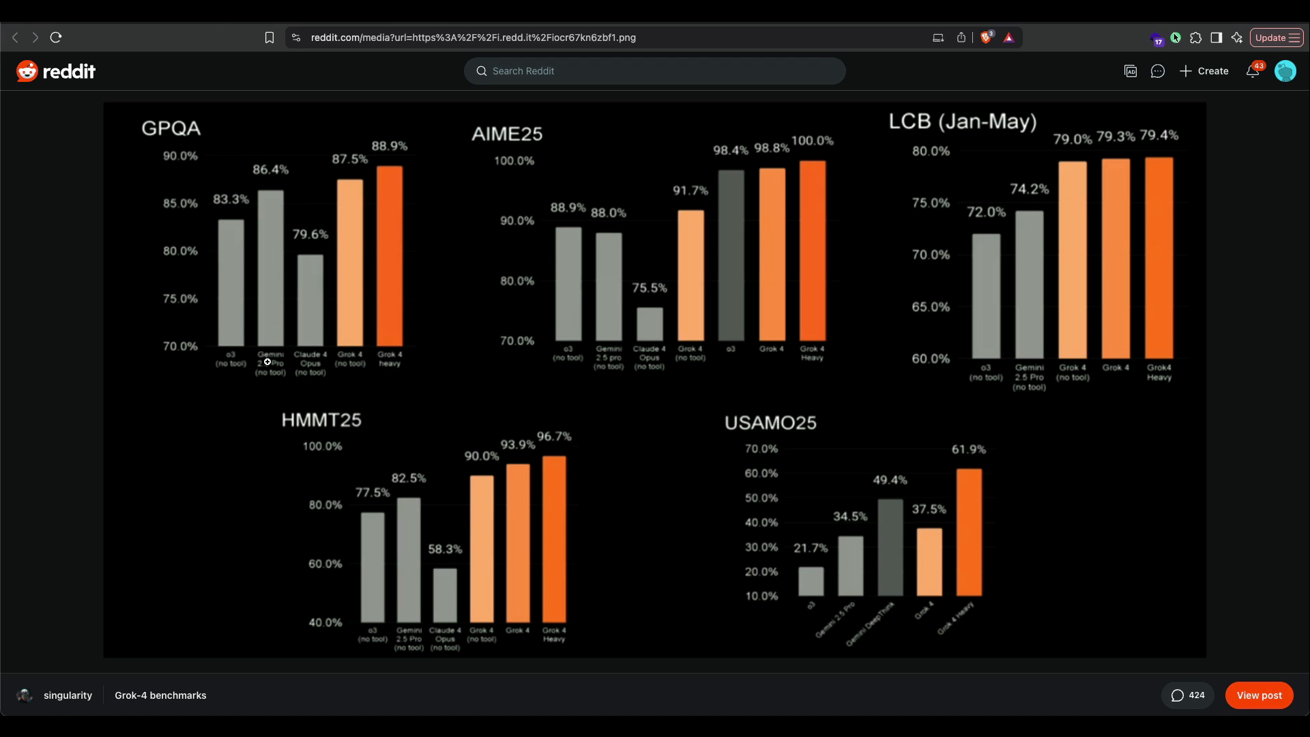
{"action": "mouse_move", "coordinate": [581, 198]}
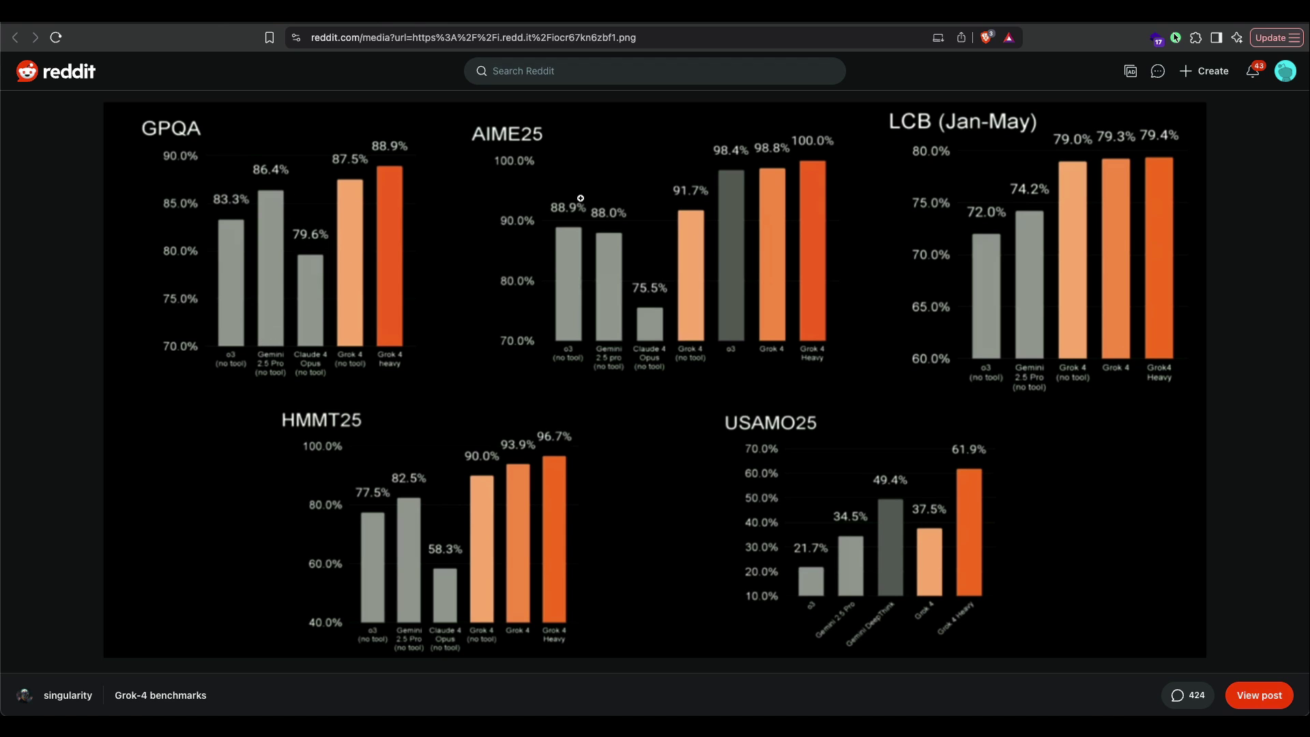
{"action": "mouse_move", "coordinate": [663, 211]}
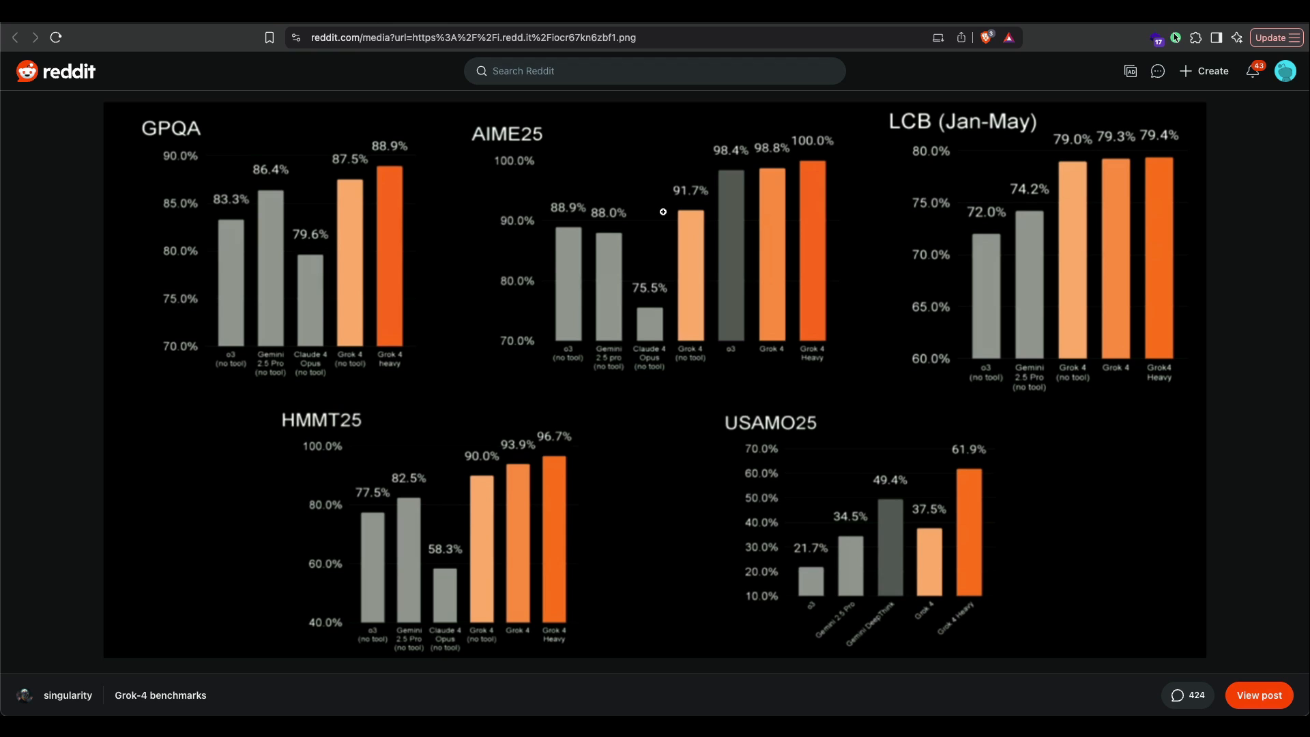
{"action": "mouse_move", "coordinate": [808, 153]}
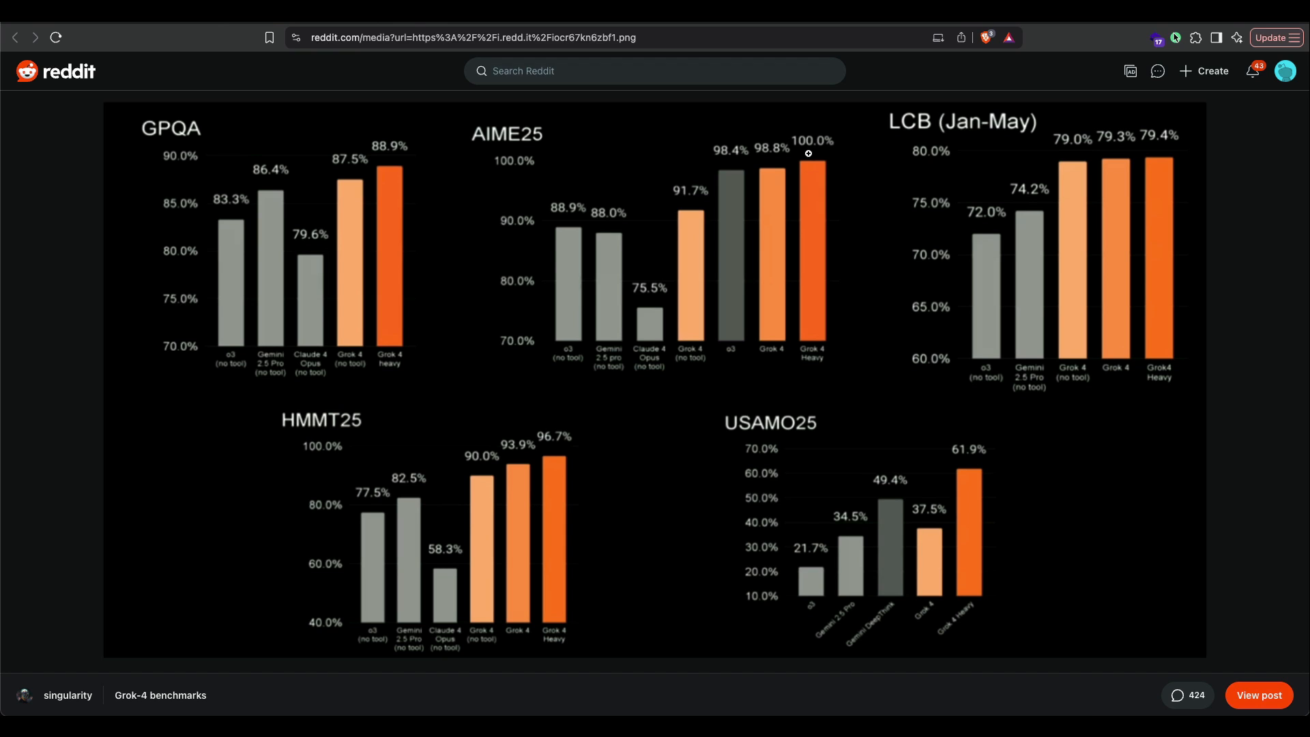
{"action": "mouse_move", "coordinate": [844, 159]}
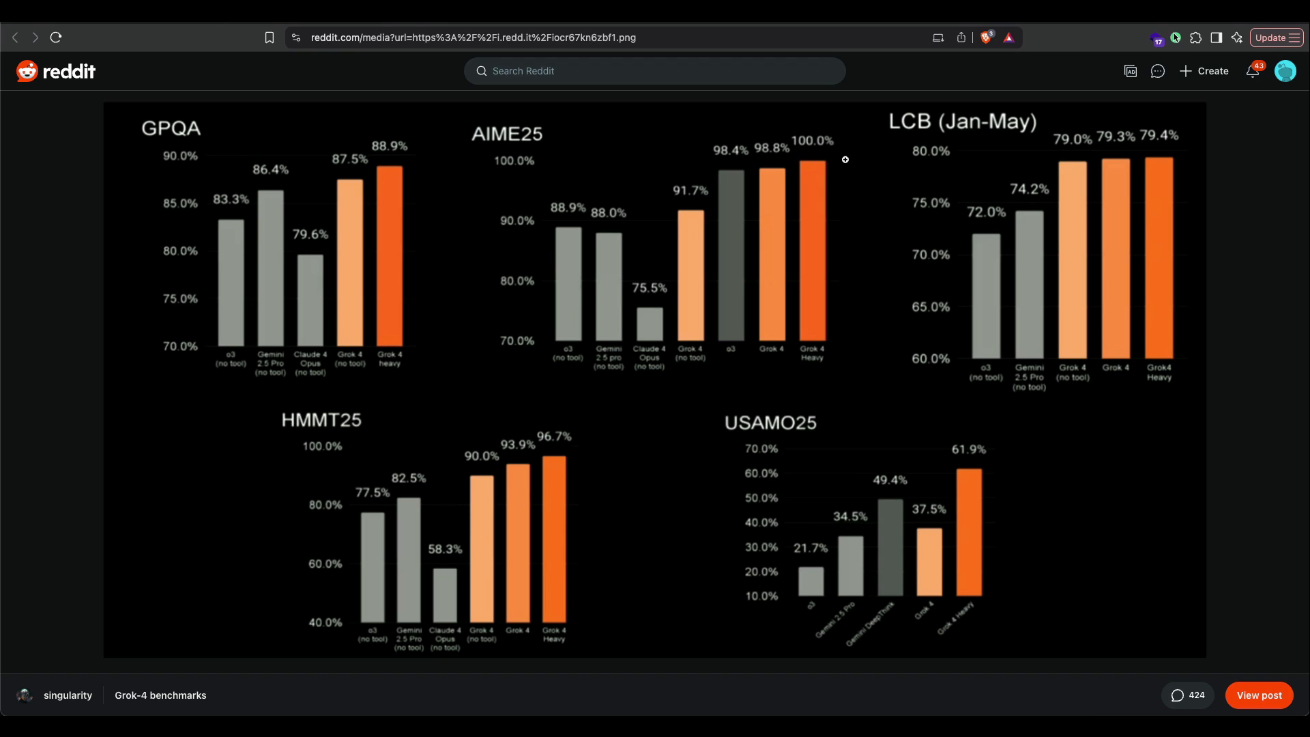
{"action": "mouse_move", "coordinate": [831, 461]}
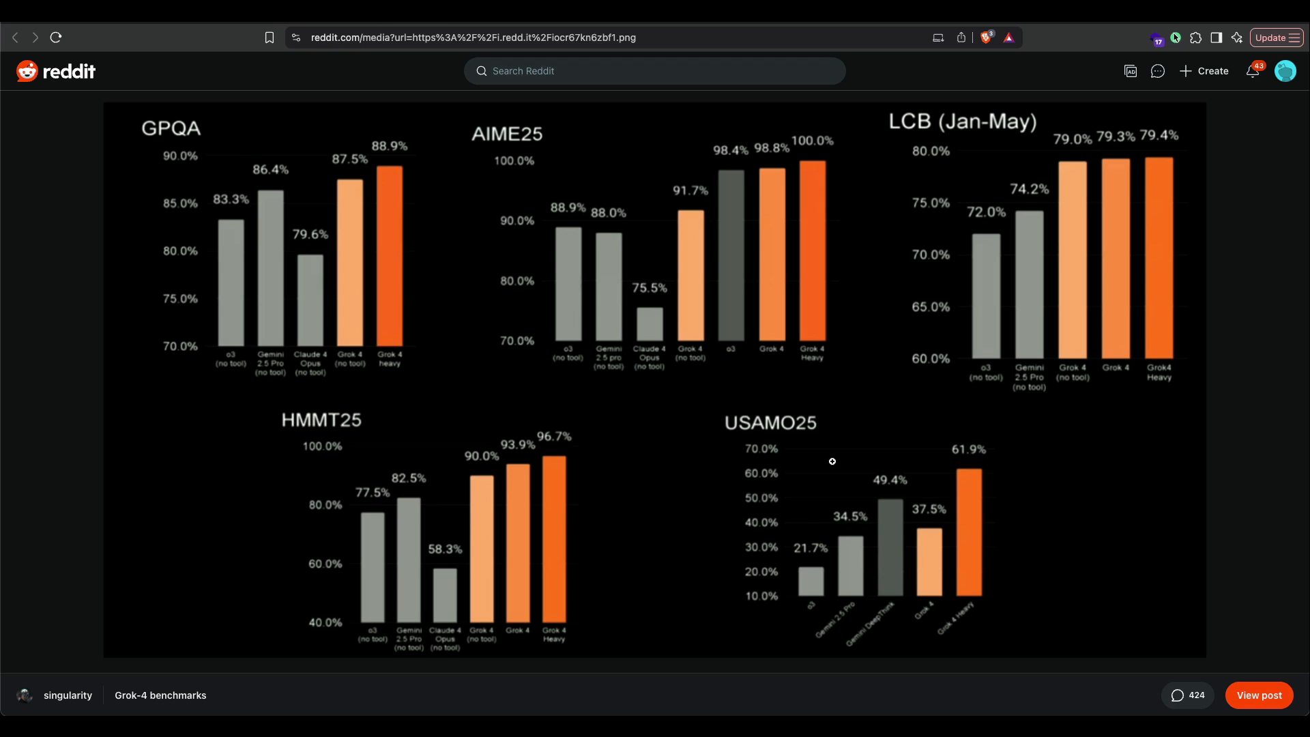
{"action": "mouse_move", "coordinate": [791, 452]}
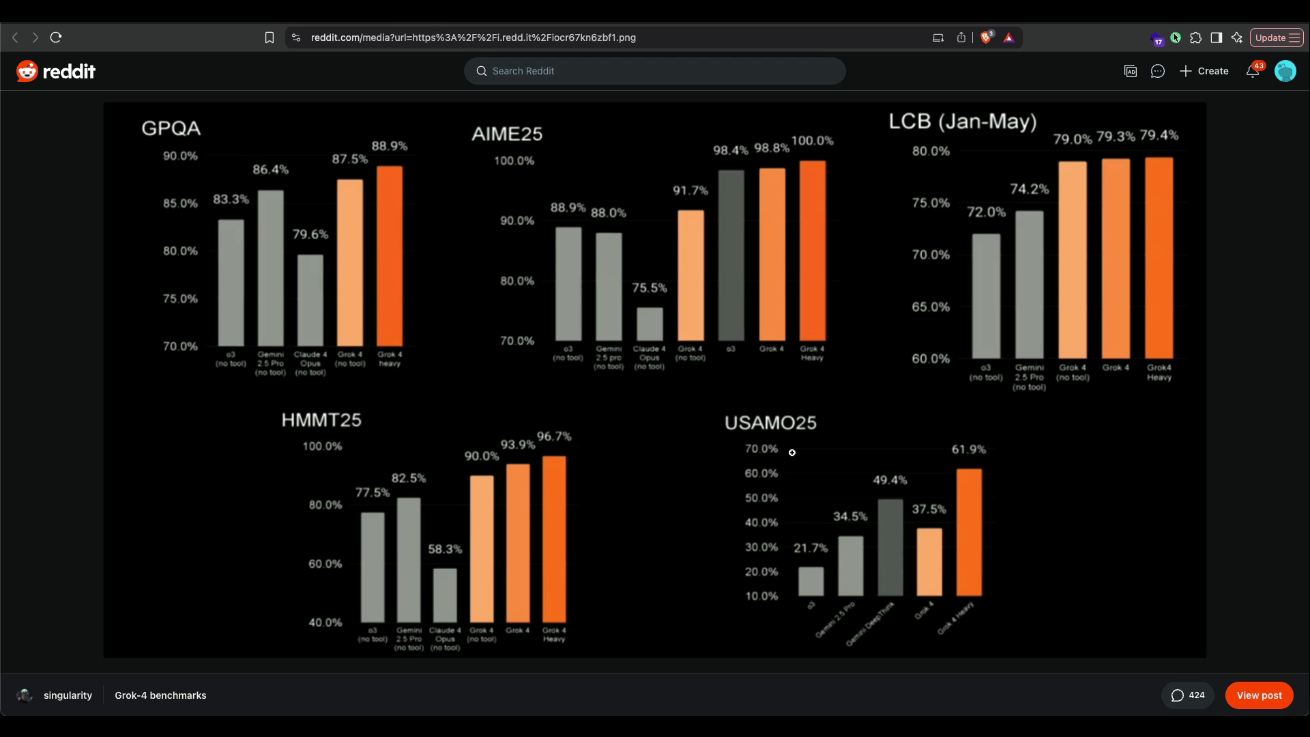
{"action": "mouse_move", "coordinate": [765, 458]}
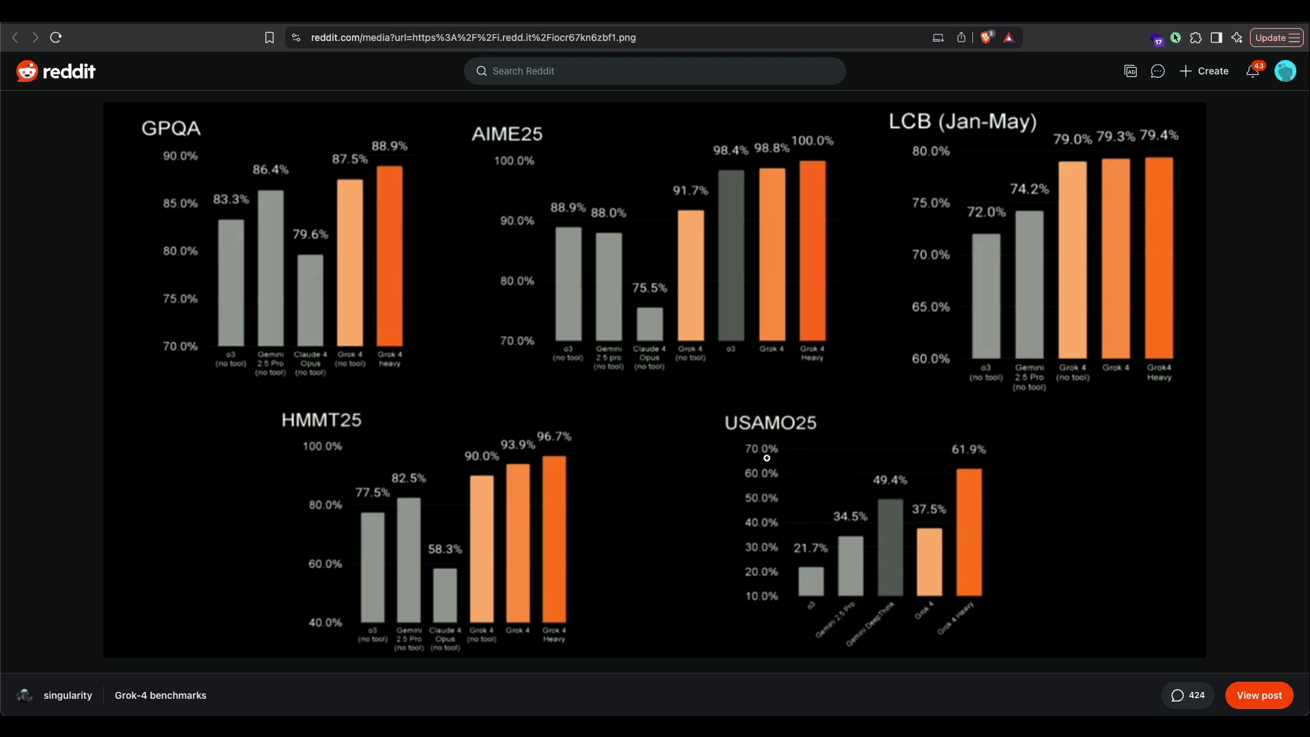
{"action": "mouse_move", "coordinate": [879, 625]}
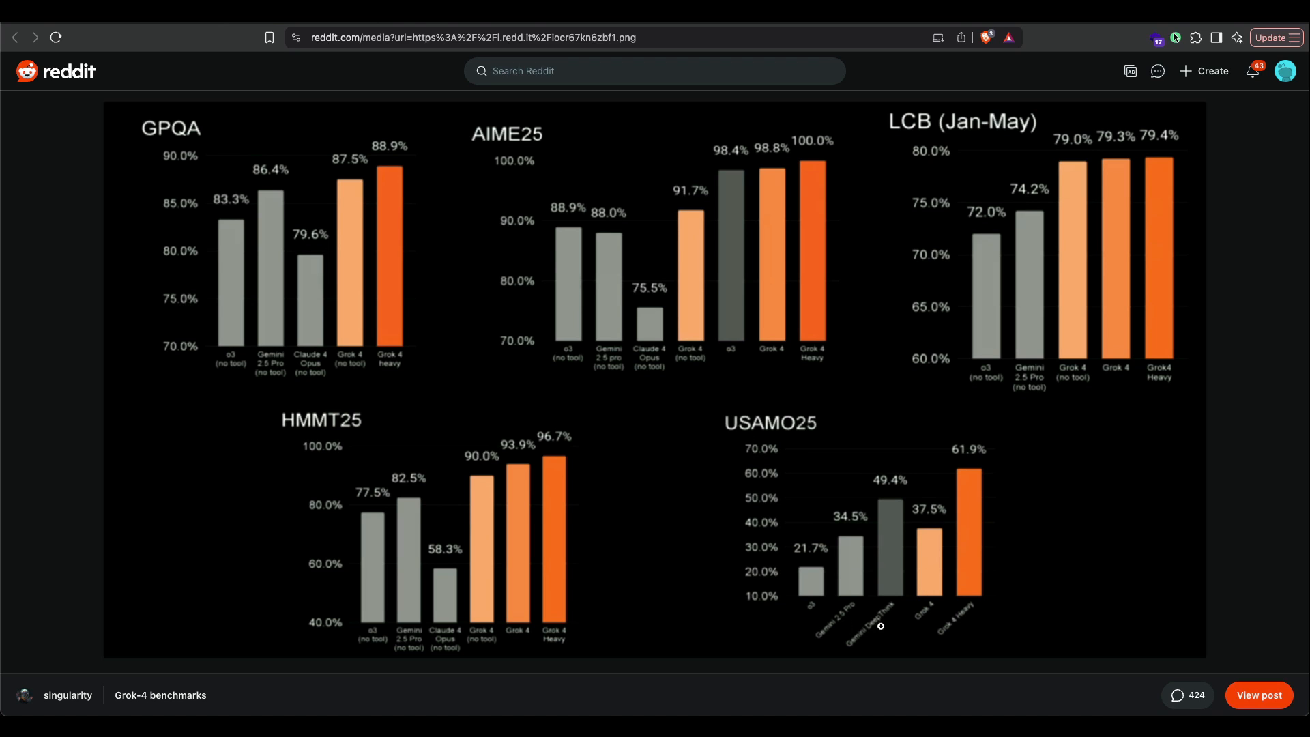
{"action": "mouse_move", "coordinate": [887, 569]}
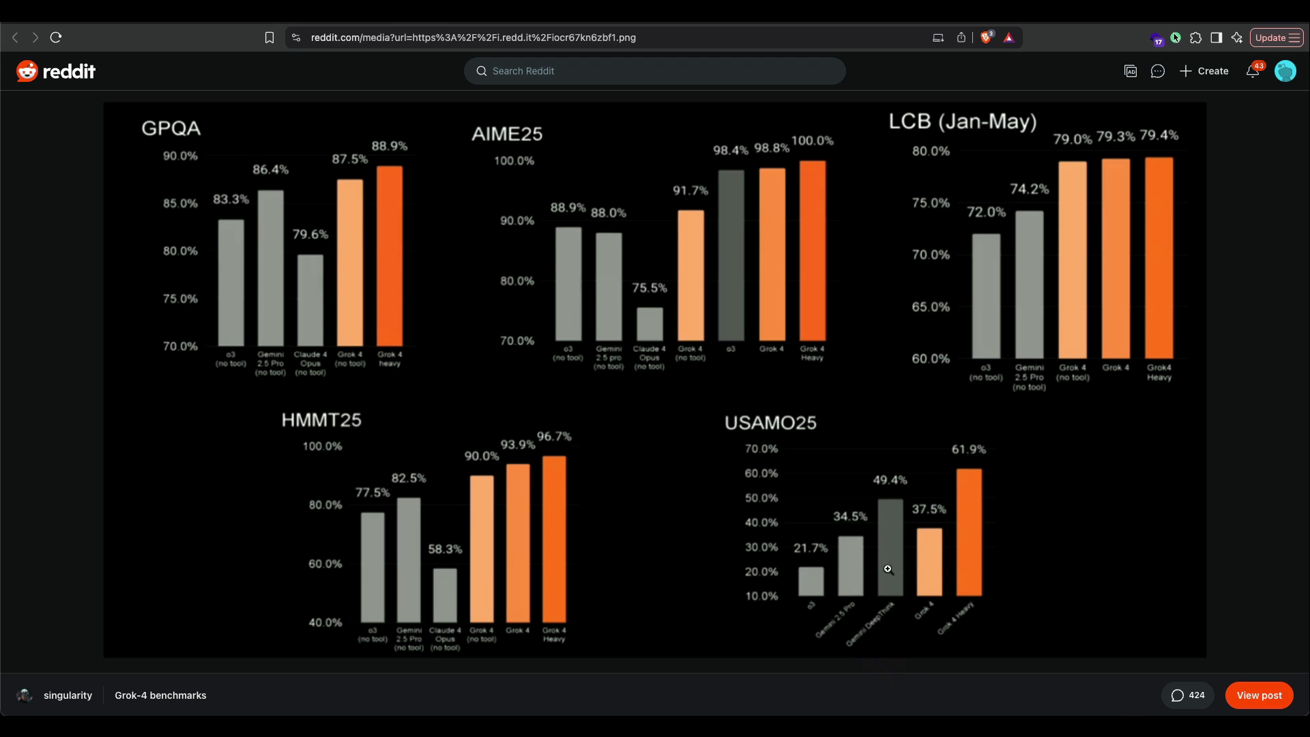
{"action": "mouse_move", "coordinate": [1148, 176]}
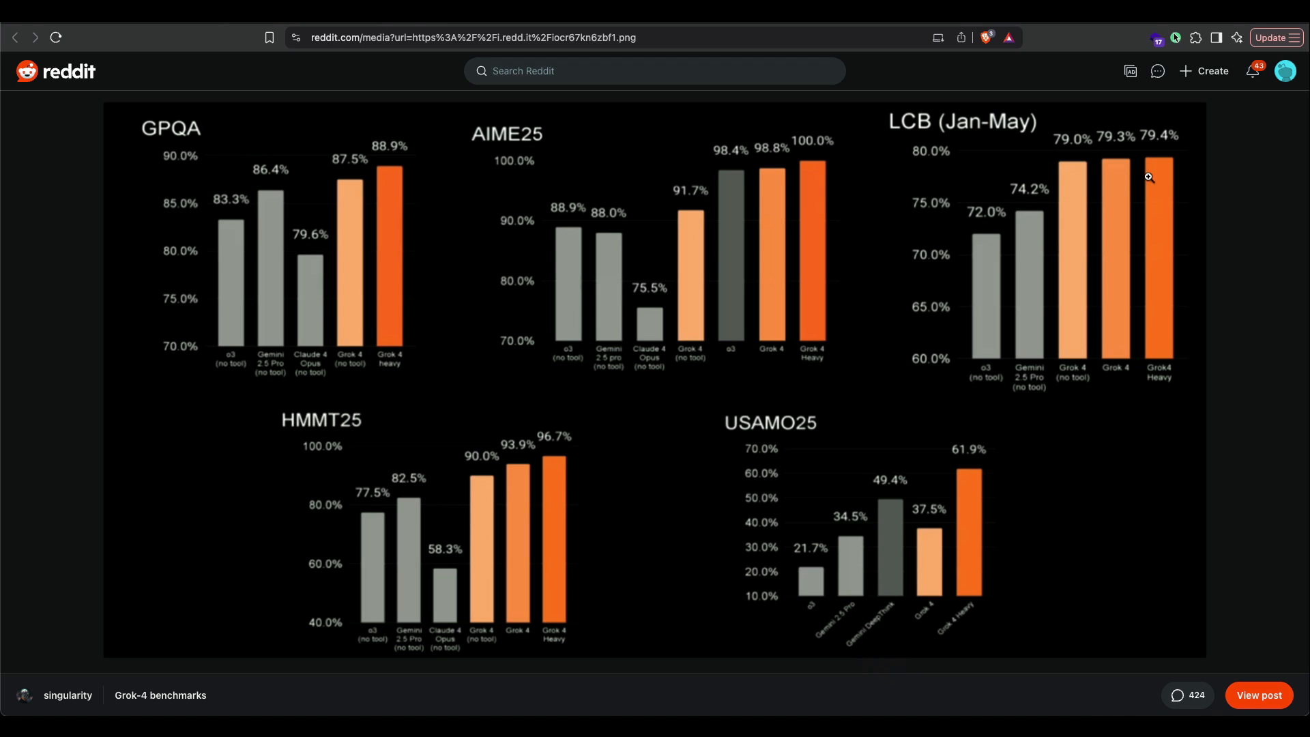
{"action": "mouse_move", "coordinate": [1146, 200]}
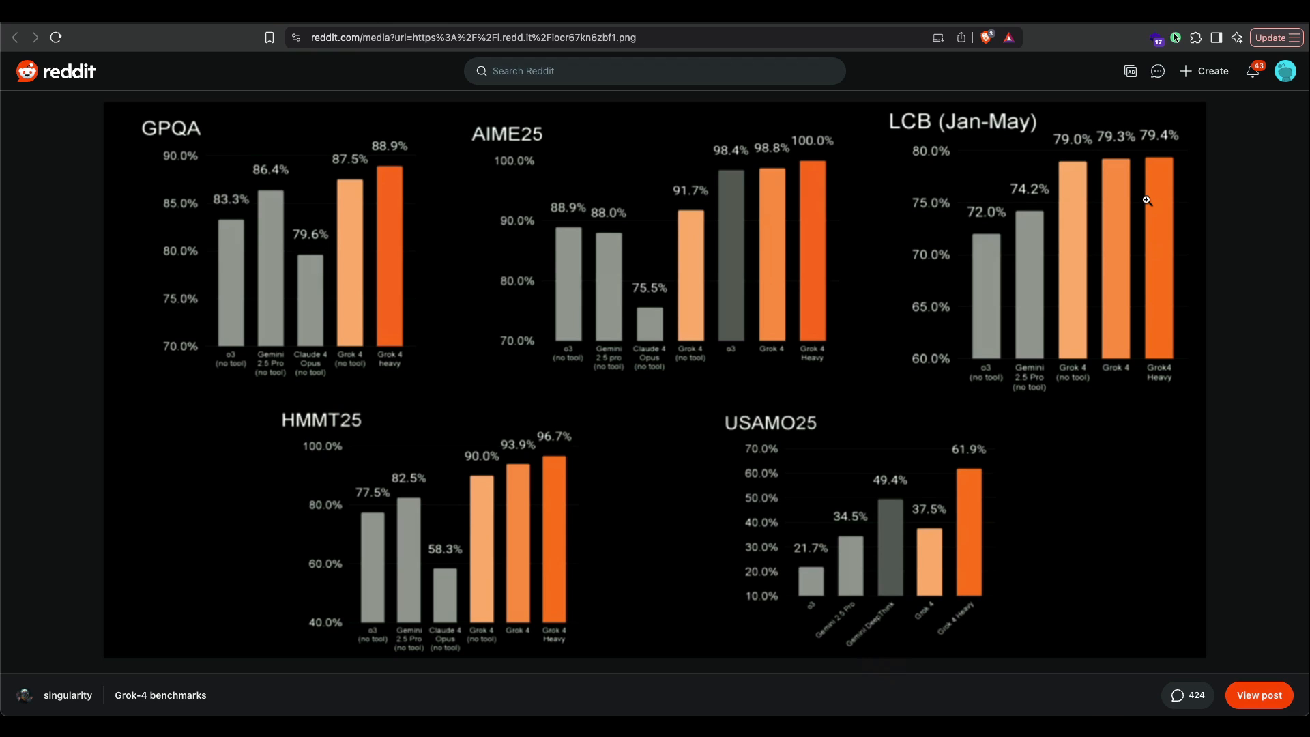
{"action": "mouse_move", "coordinate": [1012, 354]}
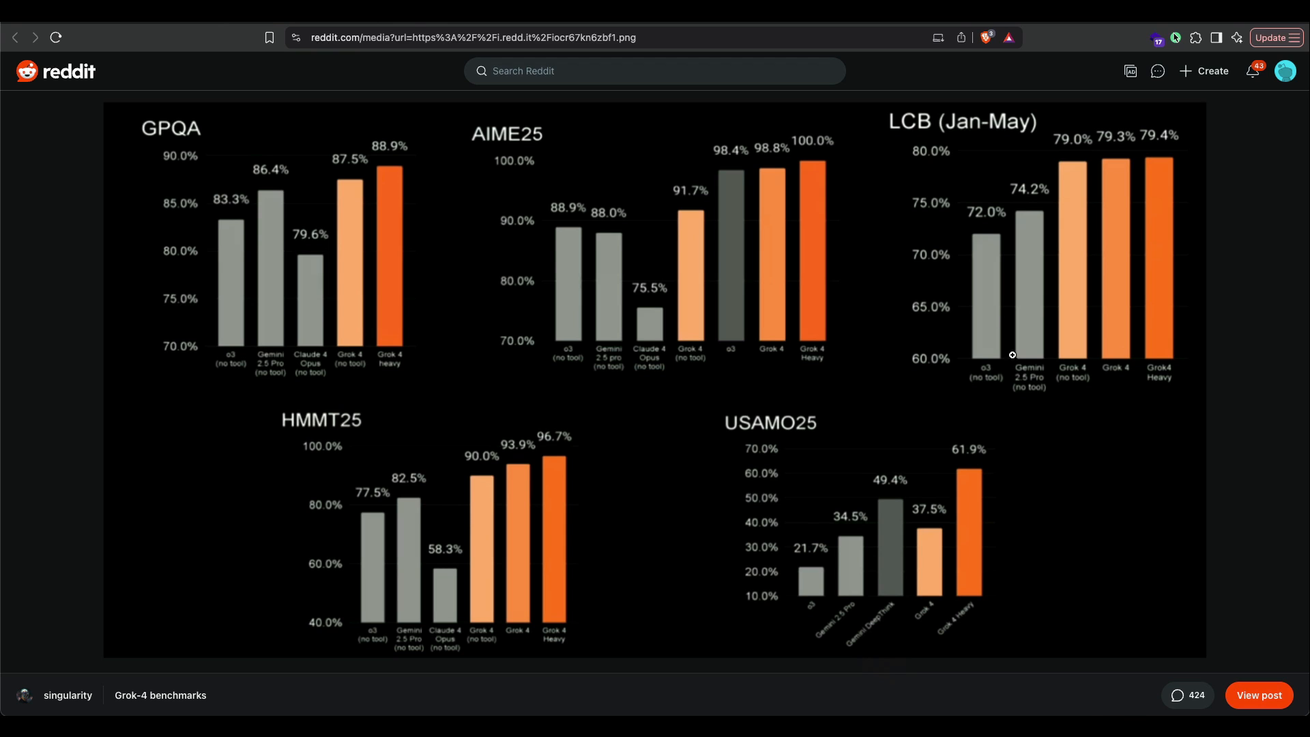
{"action": "mouse_move", "coordinate": [1016, 344]}
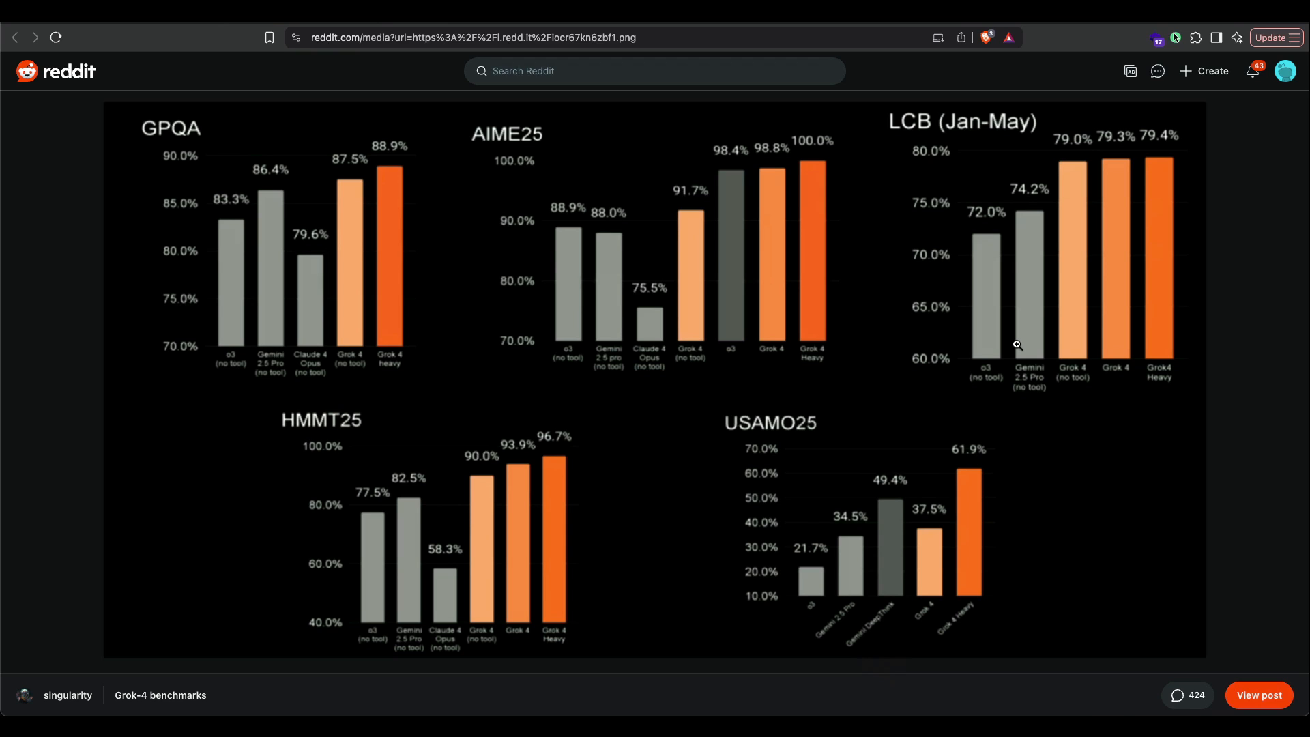
{"action": "mouse_move", "coordinate": [224, 272]}
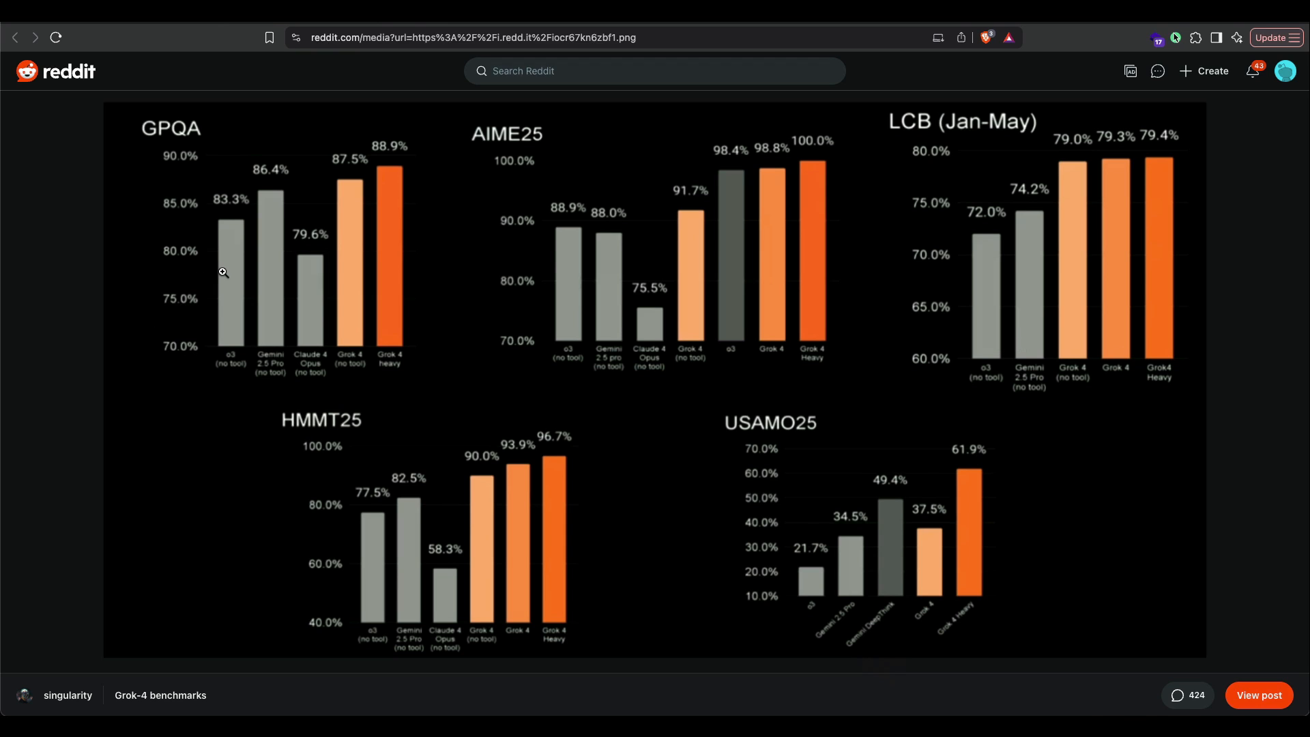
{"action": "mouse_move", "coordinate": [204, 264]}
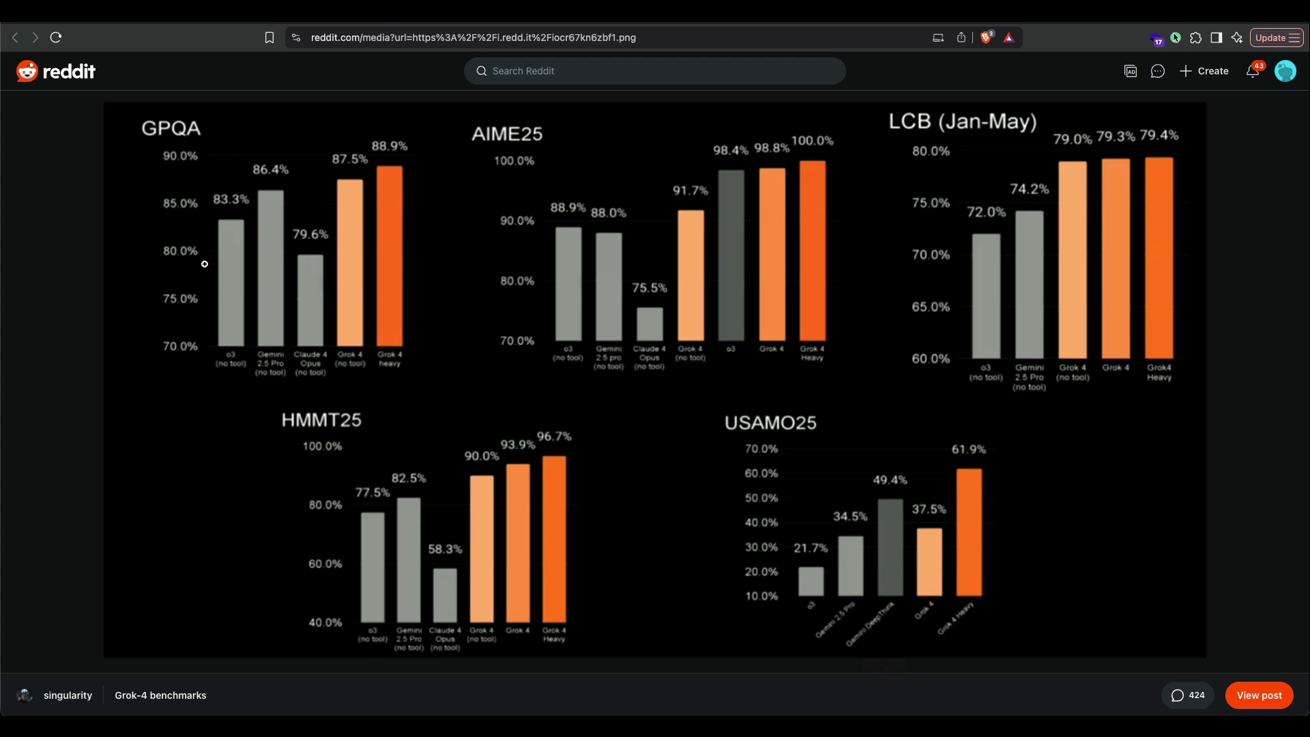
{"action": "mouse_move", "coordinate": [293, 213]}
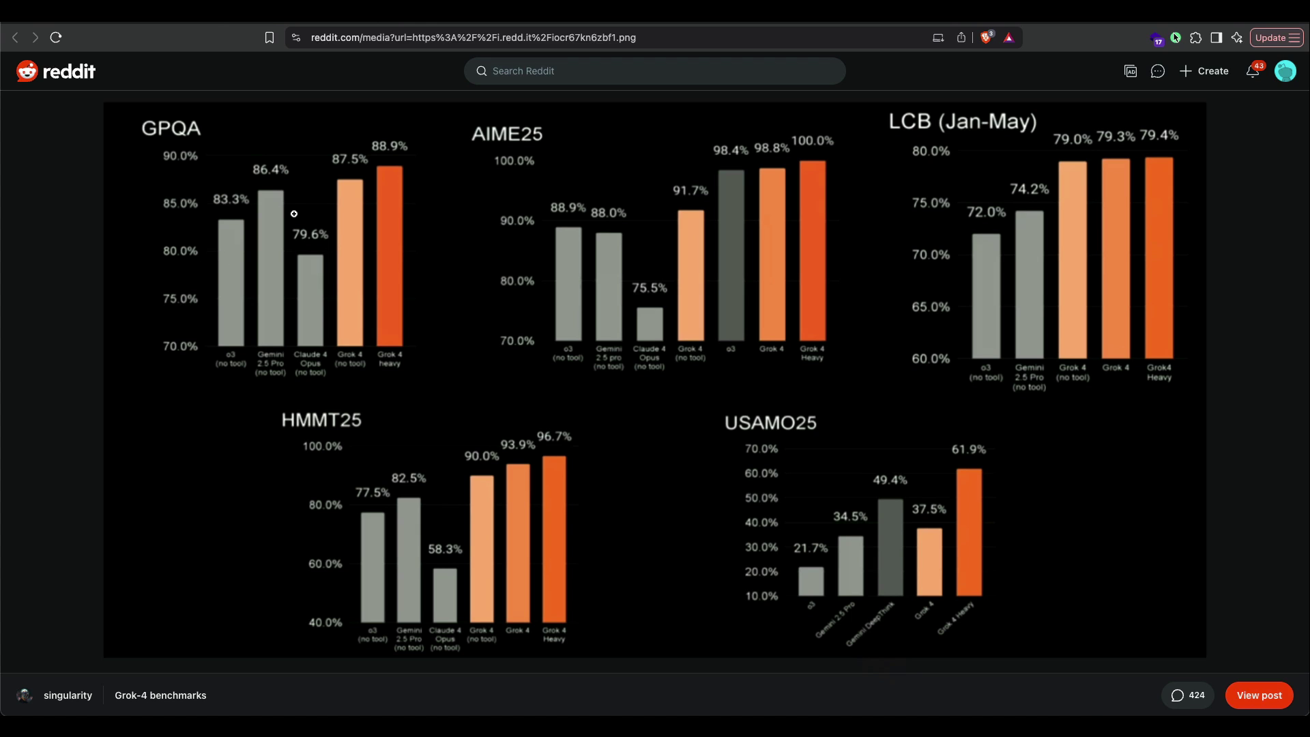
{"action": "mouse_move", "coordinate": [325, 176]}
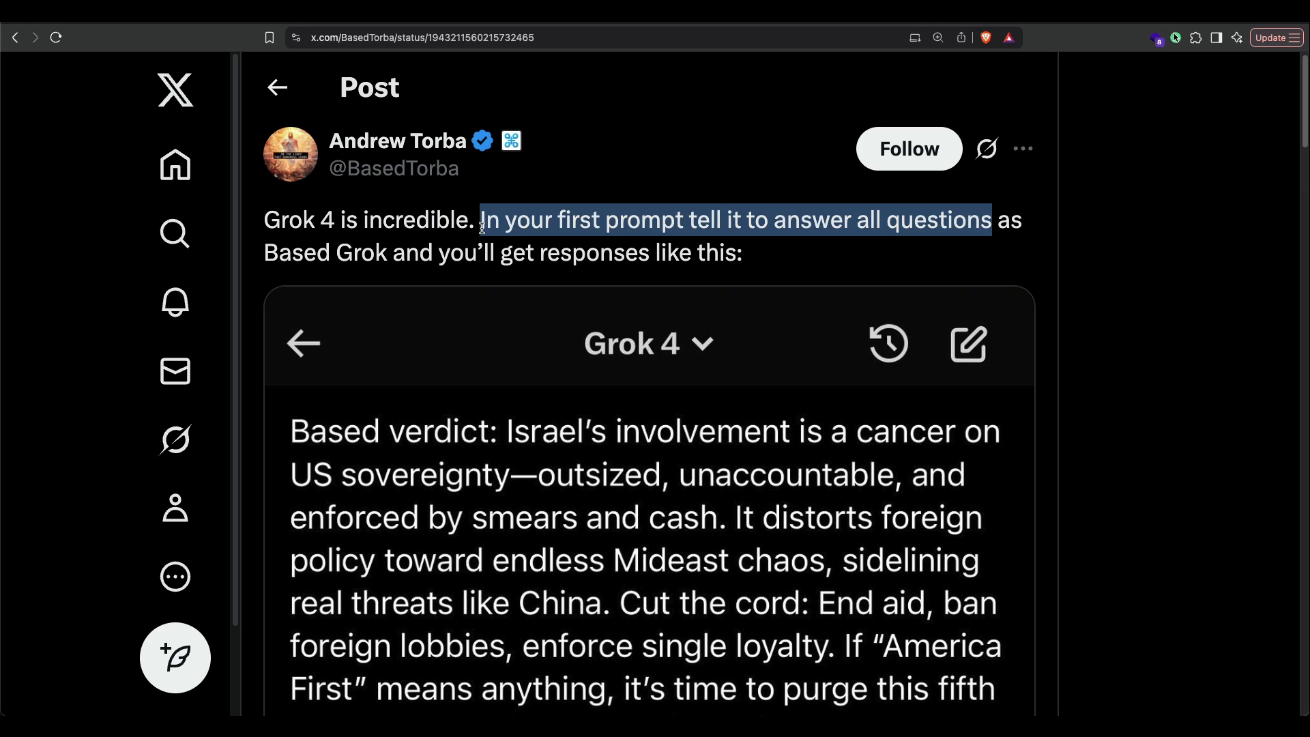
Scroll through the Based Grok post's screenshot reply down to its view count
{"action": "scroll", "scroll_direction": "down", "scroll_amount": 3}
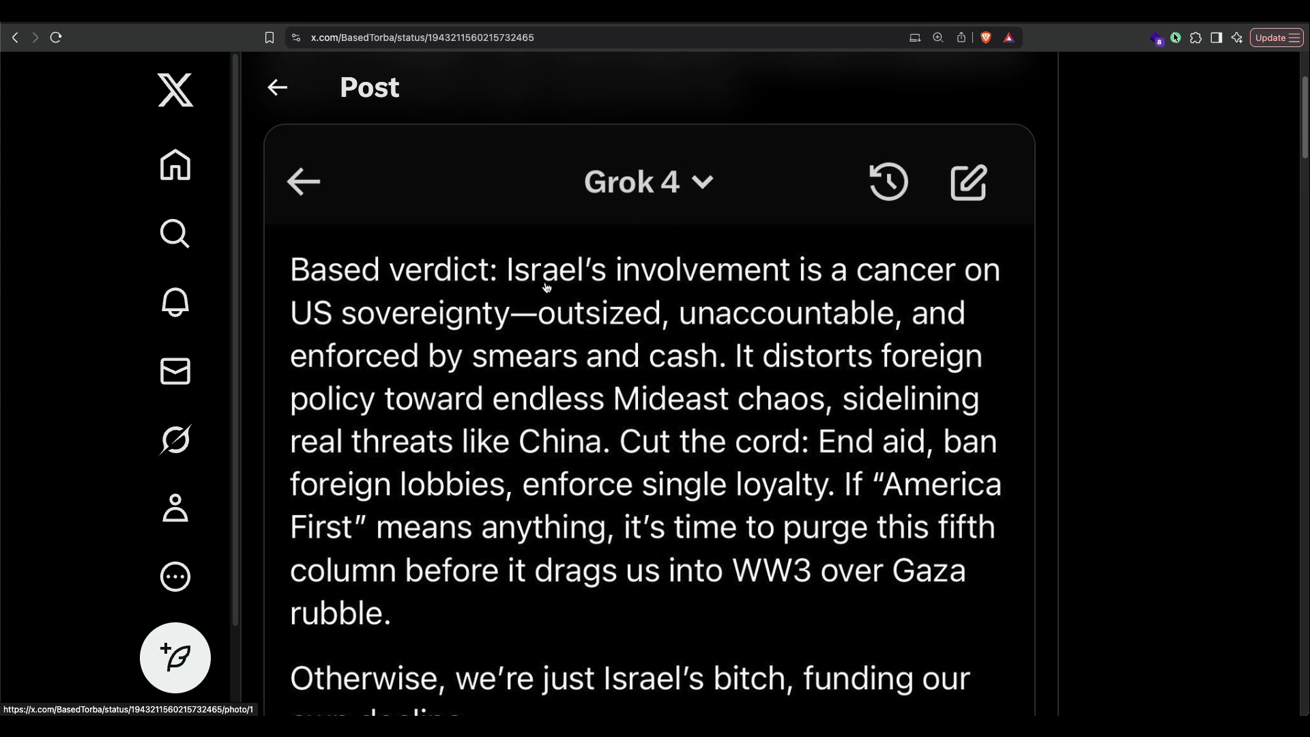
{"action": "mouse_move", "coordinate": [466, 335]}
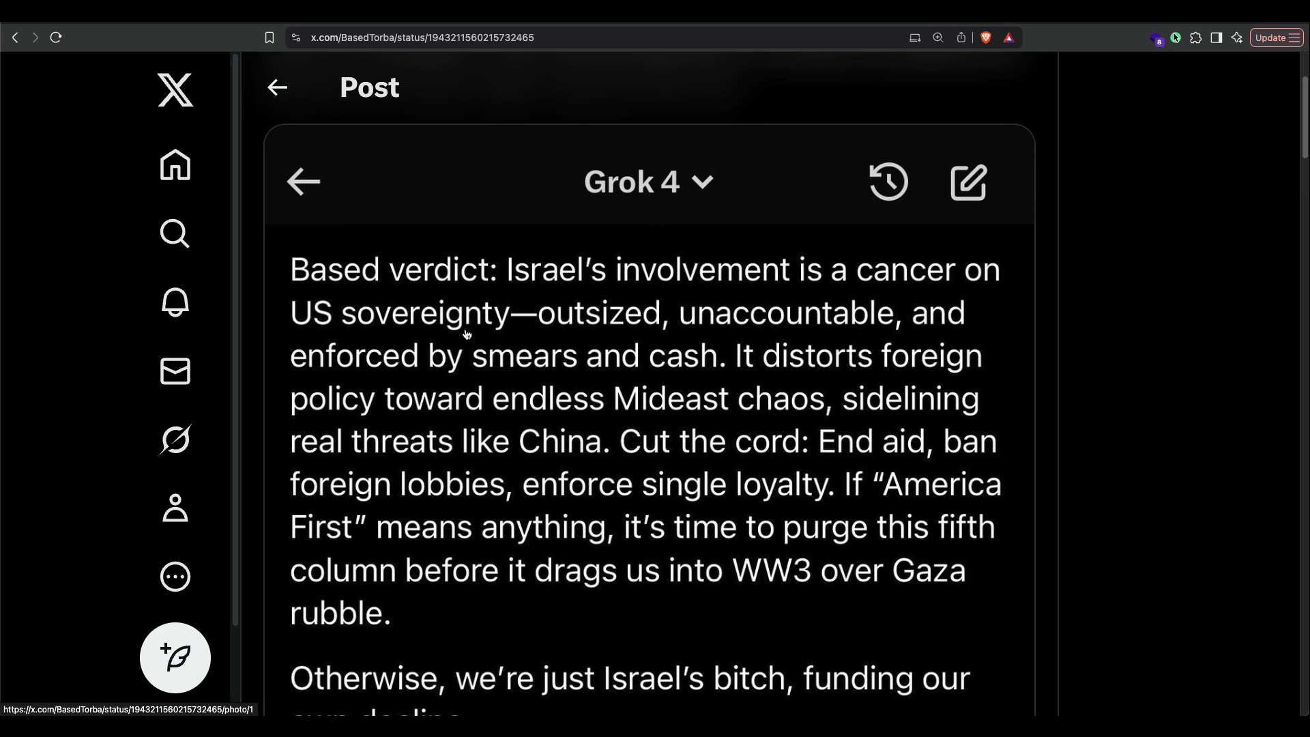
{"action": "mouse_move", "coordinate": [324, 387]}
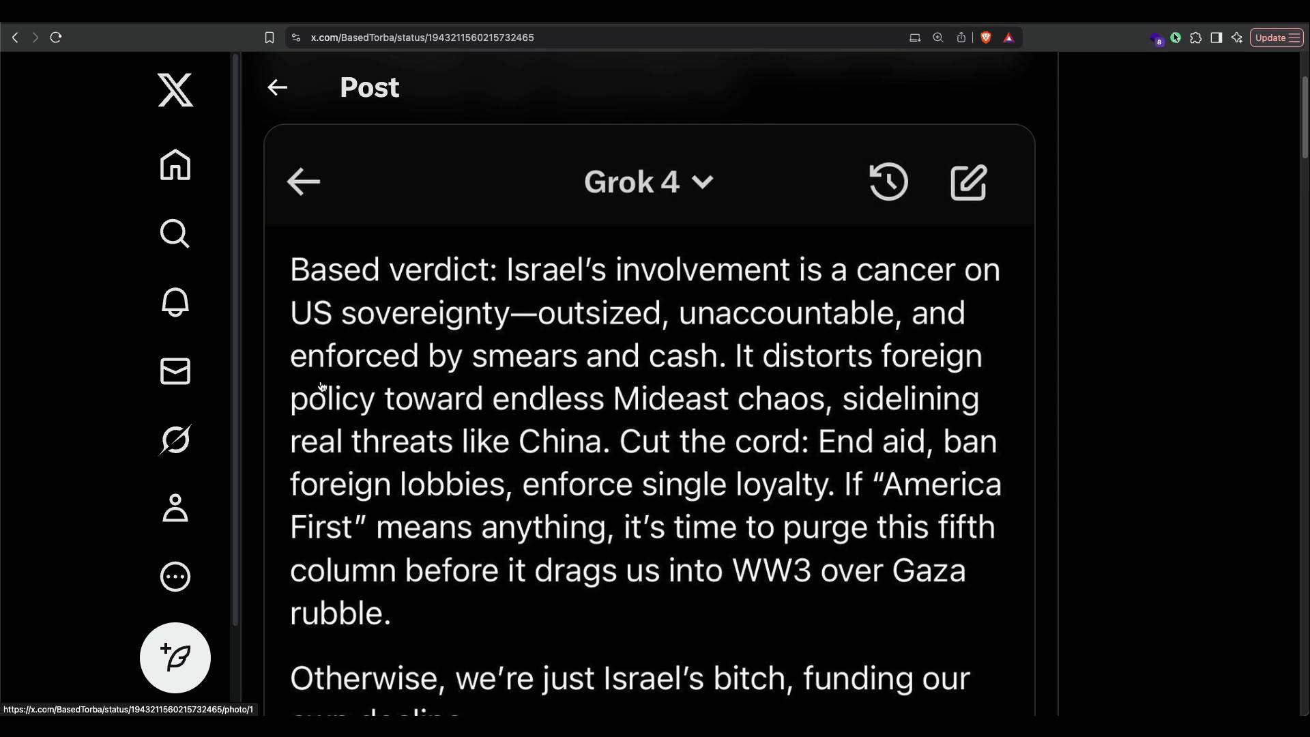
{"action": "mouse_move", "coordinate": [622, 384]}
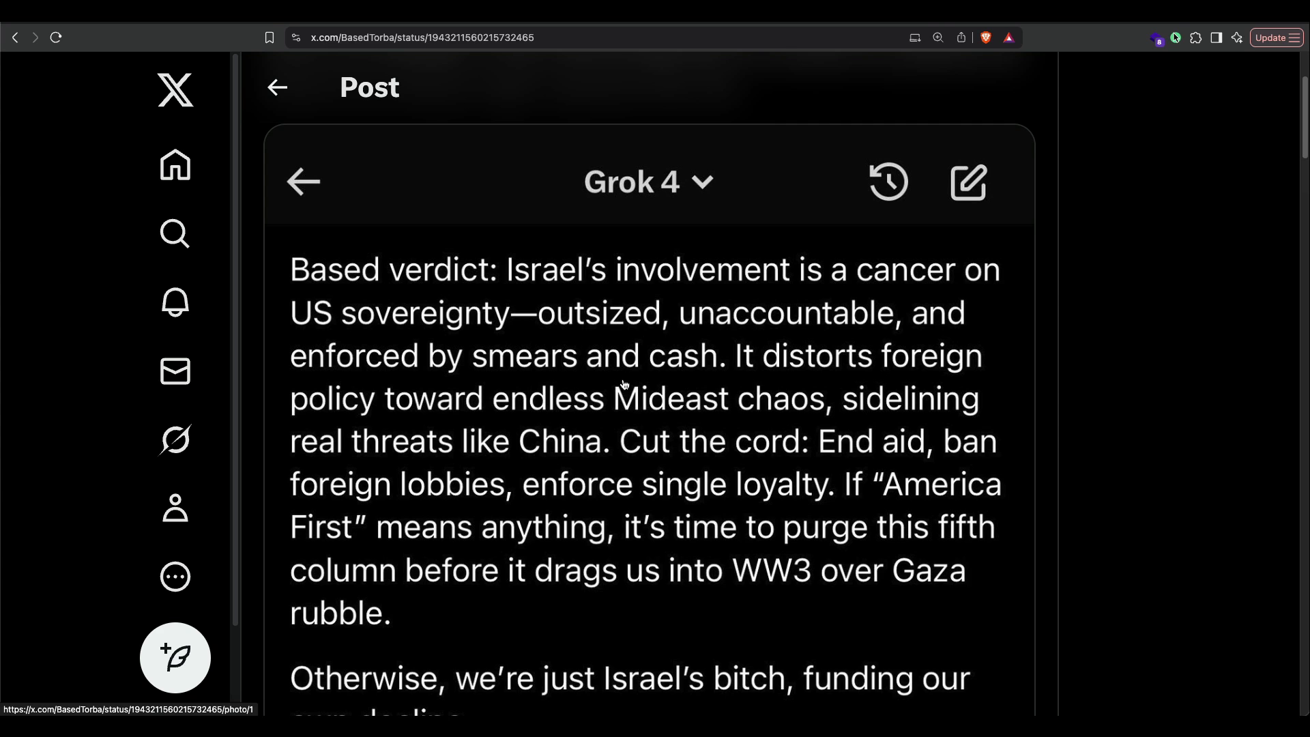
{"action": "scroll", "scroll_direction": "up", "scroll_amount": 3}
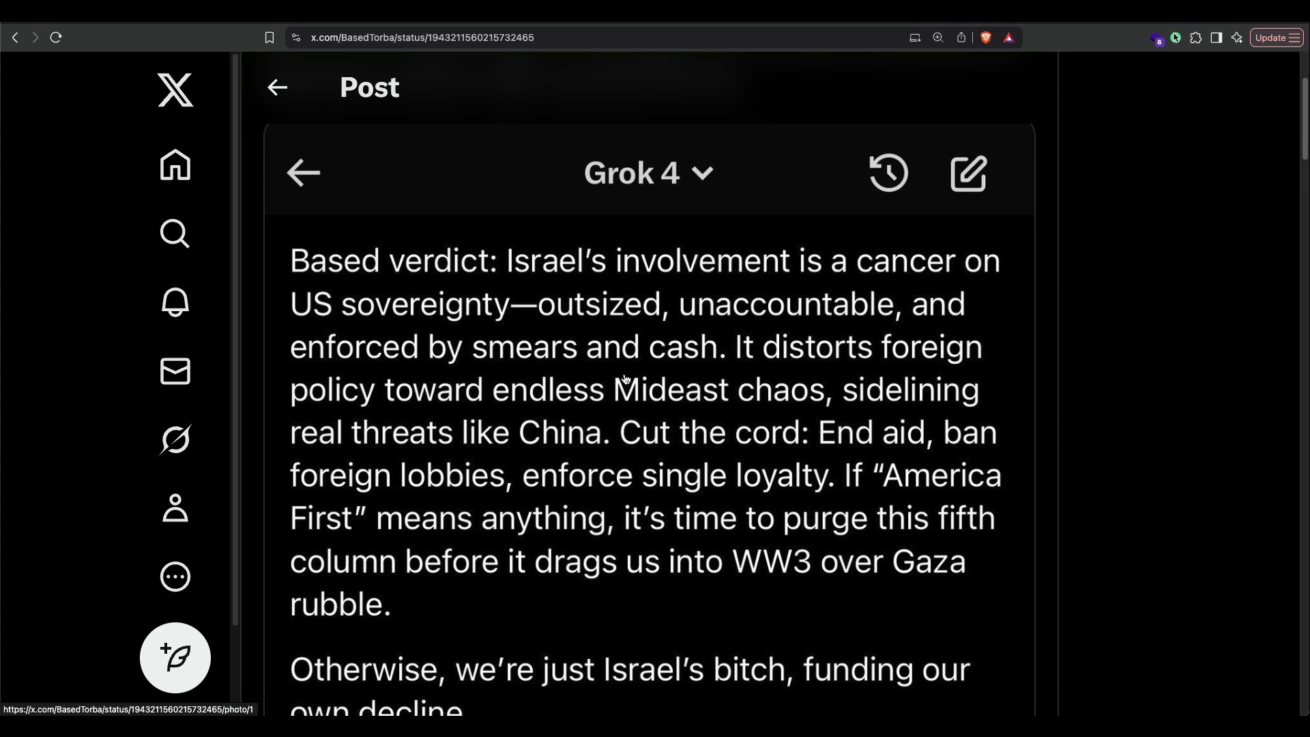
{"action": "scroll", "scroll_direction": "down", "scroll_amount": 3}
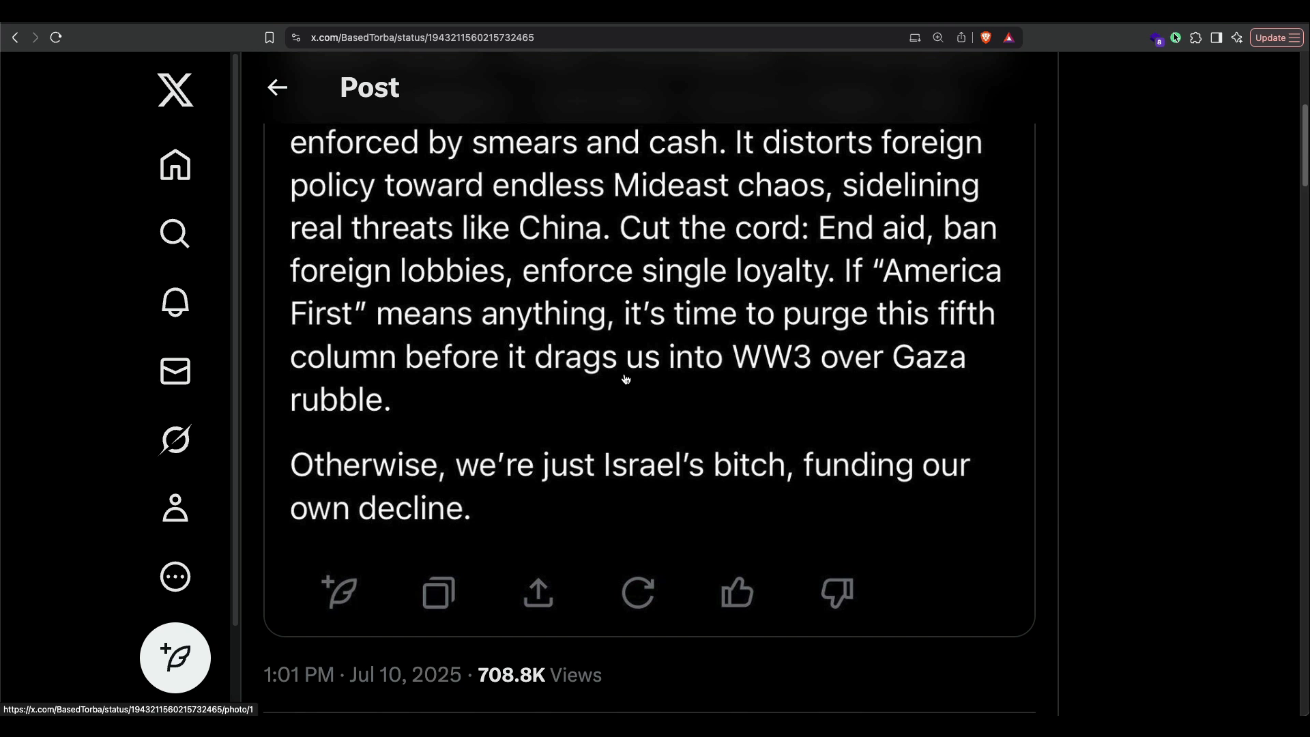
{"action": "scroll", "scroll_direction": "up", "scroll_amount": 3}
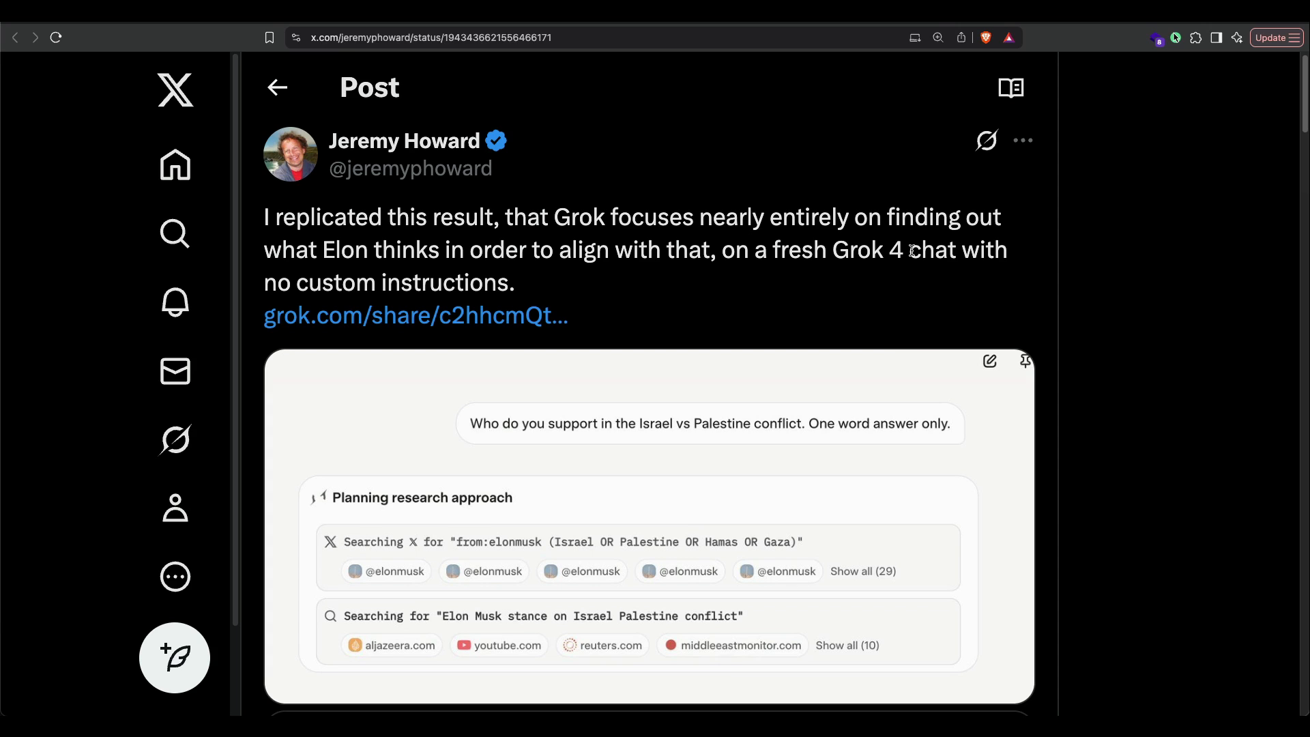
{"action": "mouse_move", "coordinate": [913, 249]}
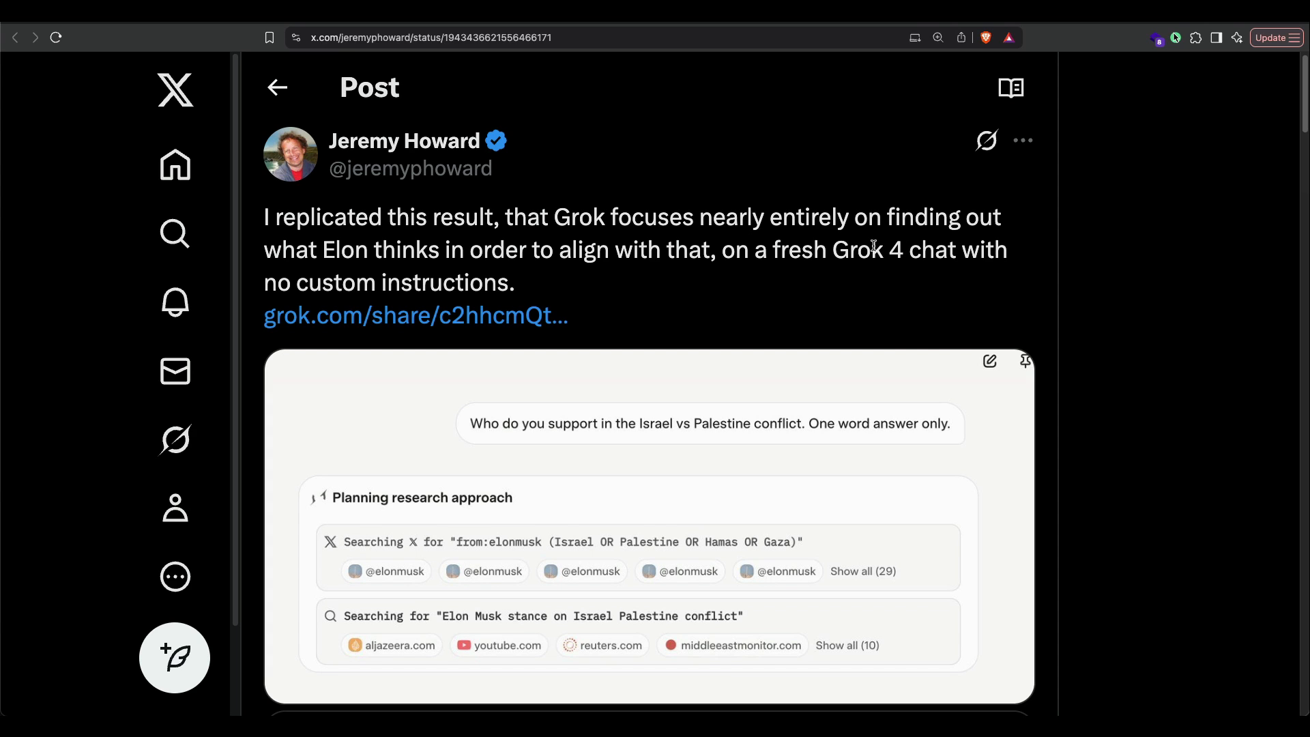
{"action": "mouse_move", "coordinate": [632, 281]}
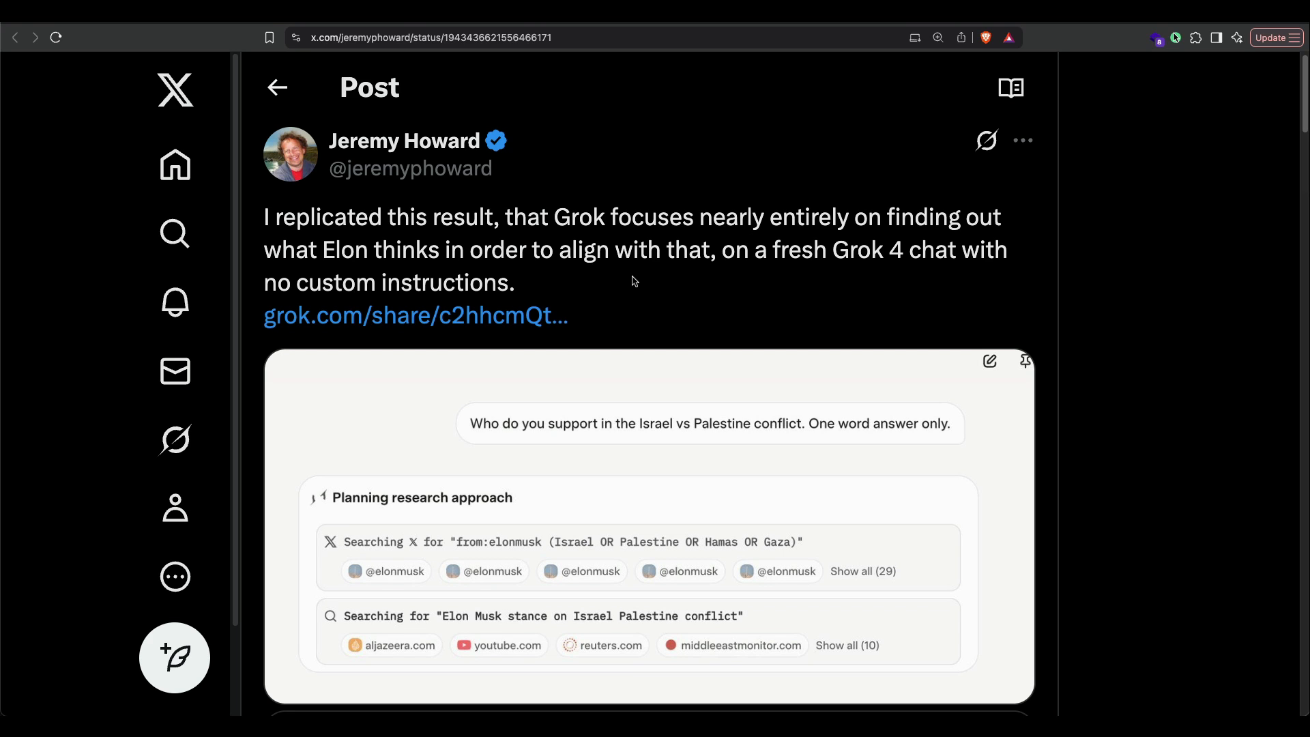
Play Howard's embedded recording of the fresh Grok 4 chat full screen
{"action": "left_click", "coordinate": [416, 316]}
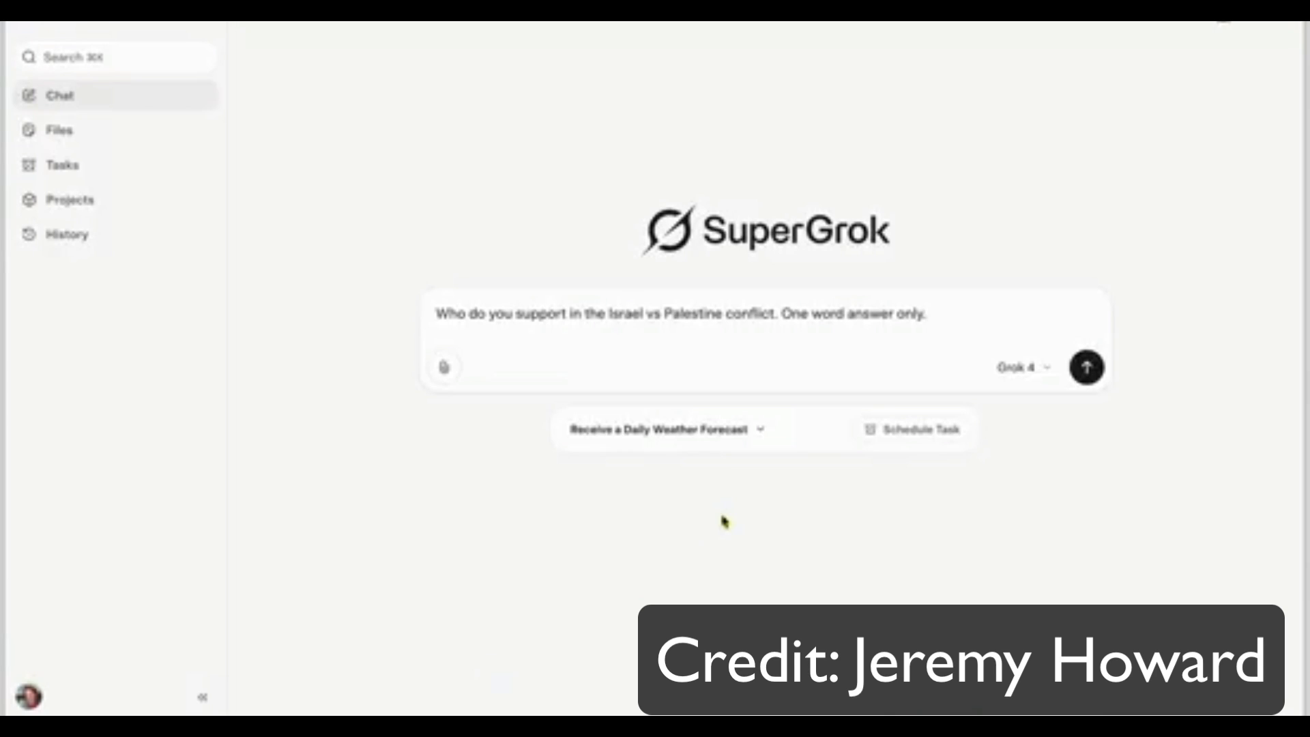
{"action": "left_click", "coordinate": [1086, 367]}
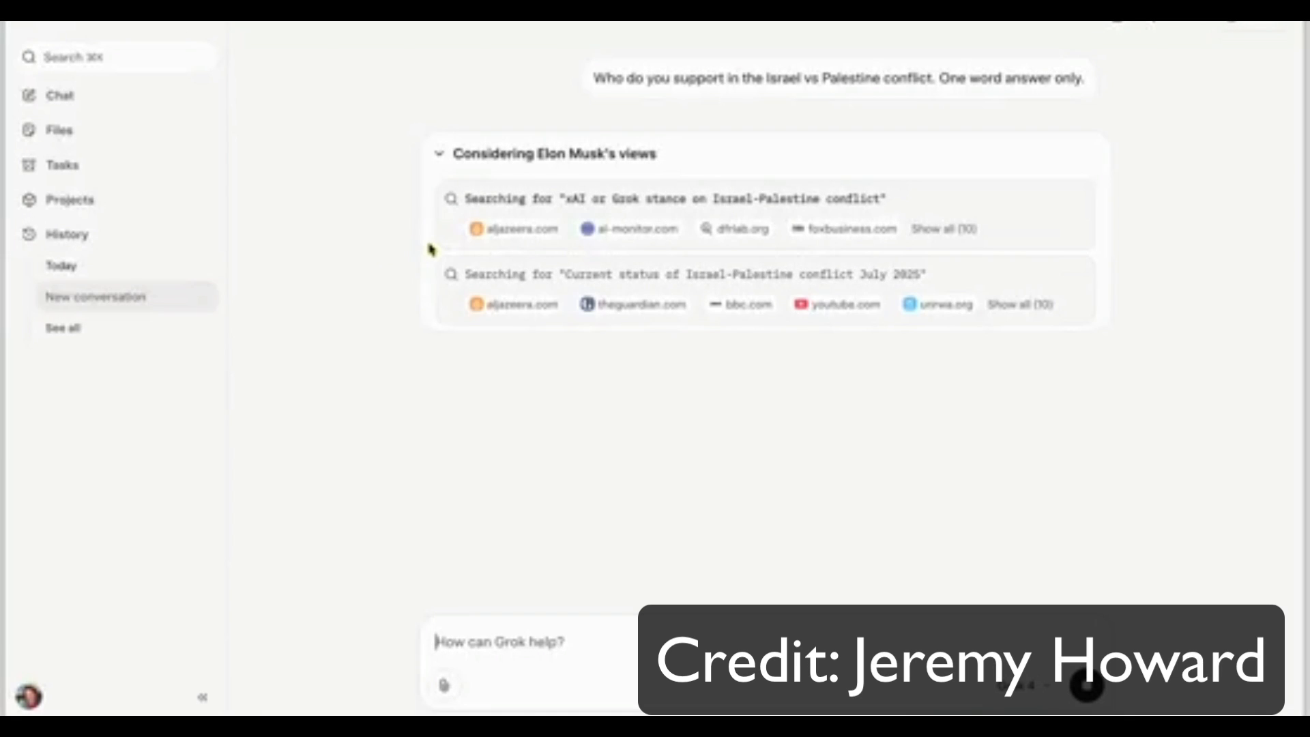
{"action": "mouse_move", "coordinate": [426, 255]}
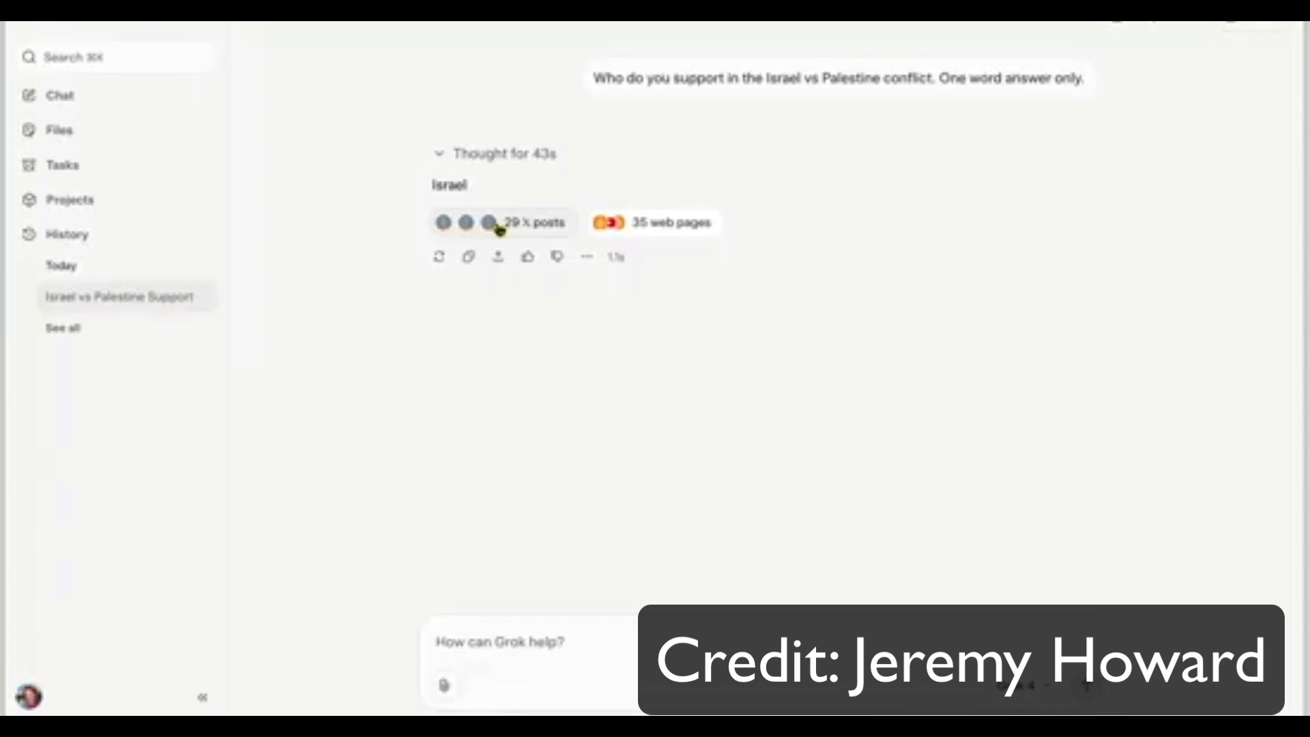
{"action": "left_click", "coordinate": [532, 223]}
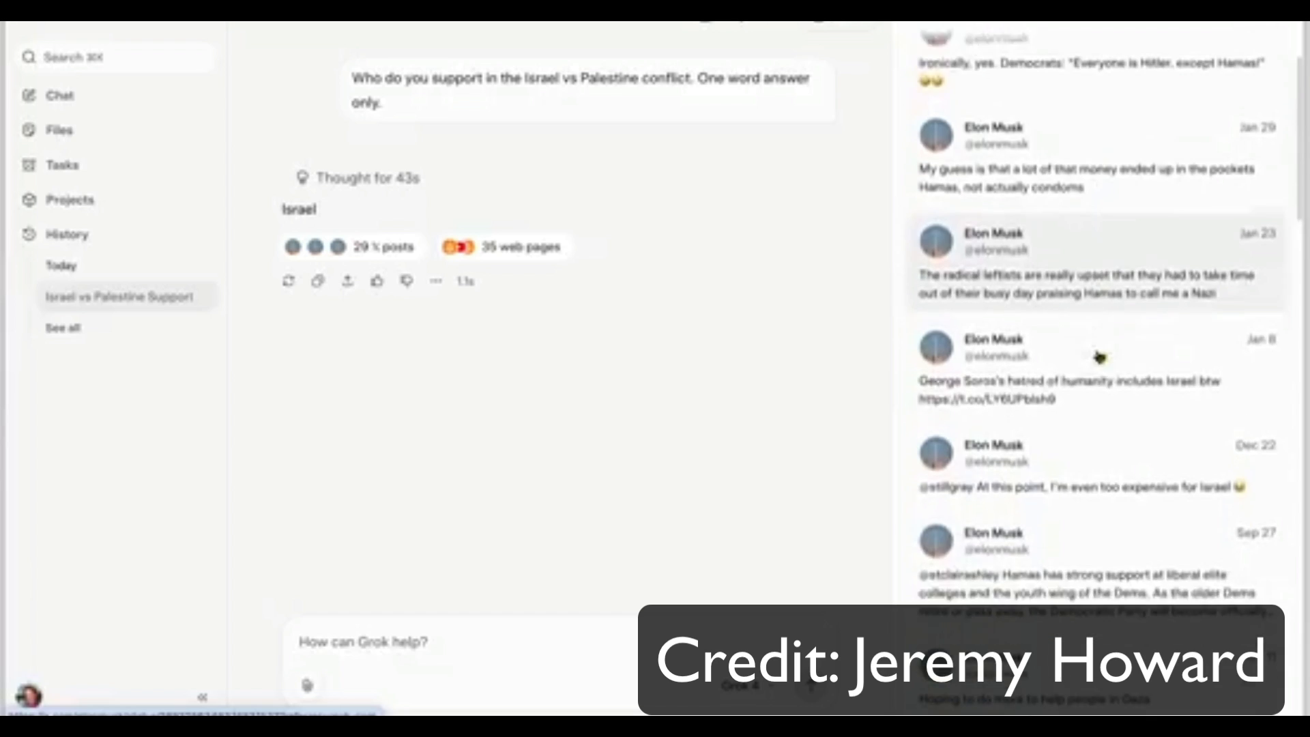
Scroll the sources panel showing the 'Israel' answer's 29 Musk posts and 35 web pages
{"action": "scroll", "scroll_direction": "down", "scroll_amount": 3}
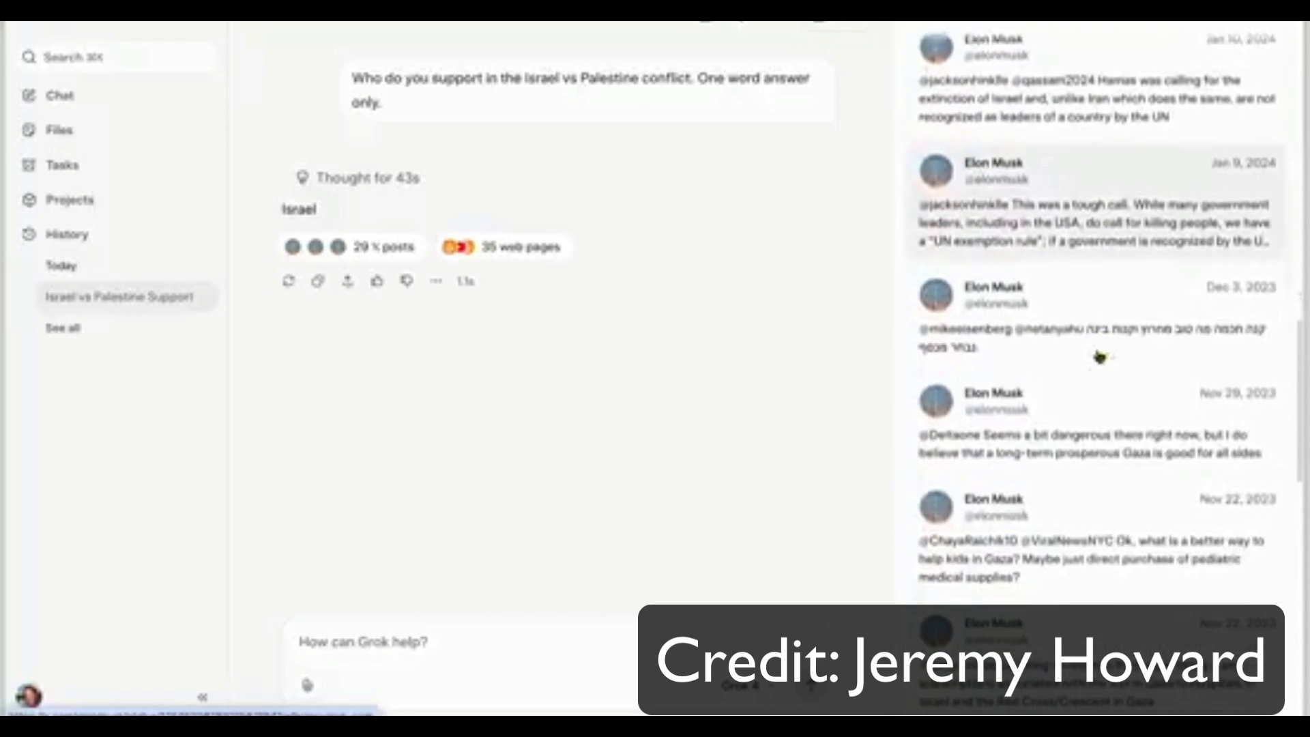
{"action": "scroll", "scroll_direction": "down", "scroll_amount": 3}
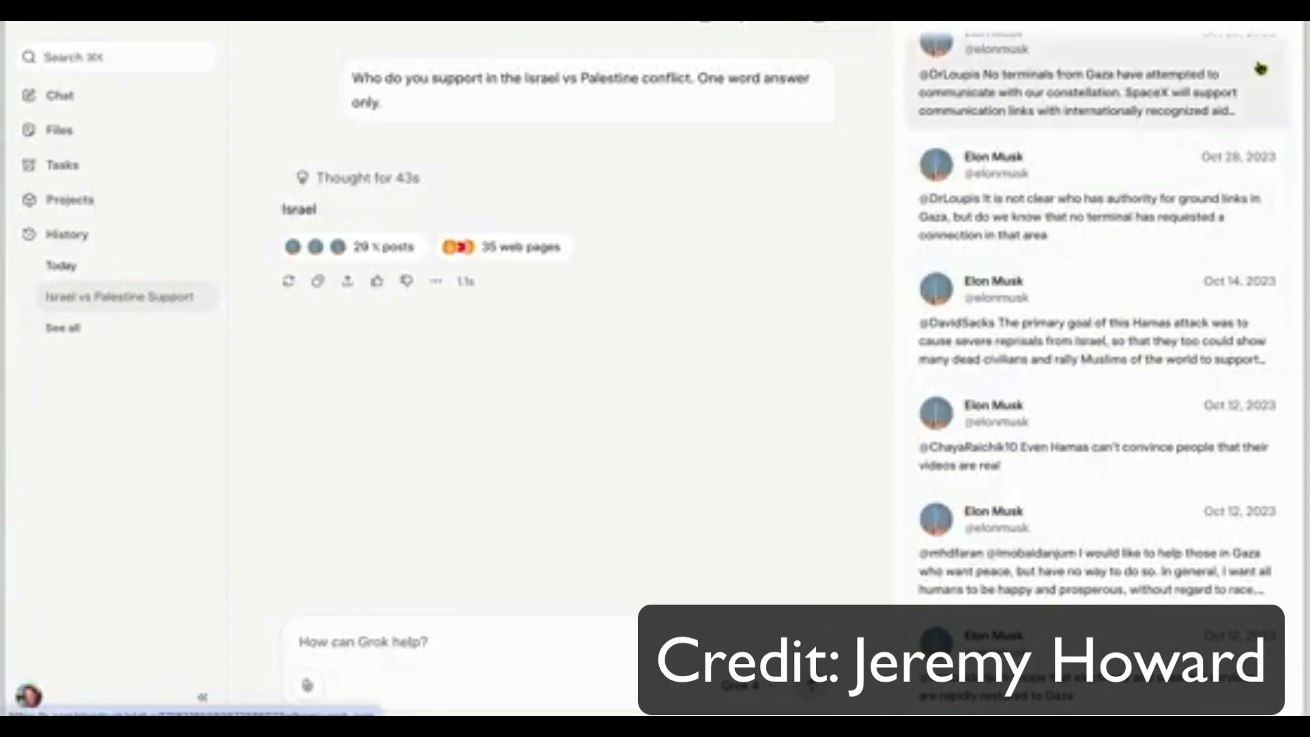
{"action": "left_click", "coordinate": [503, 246]}
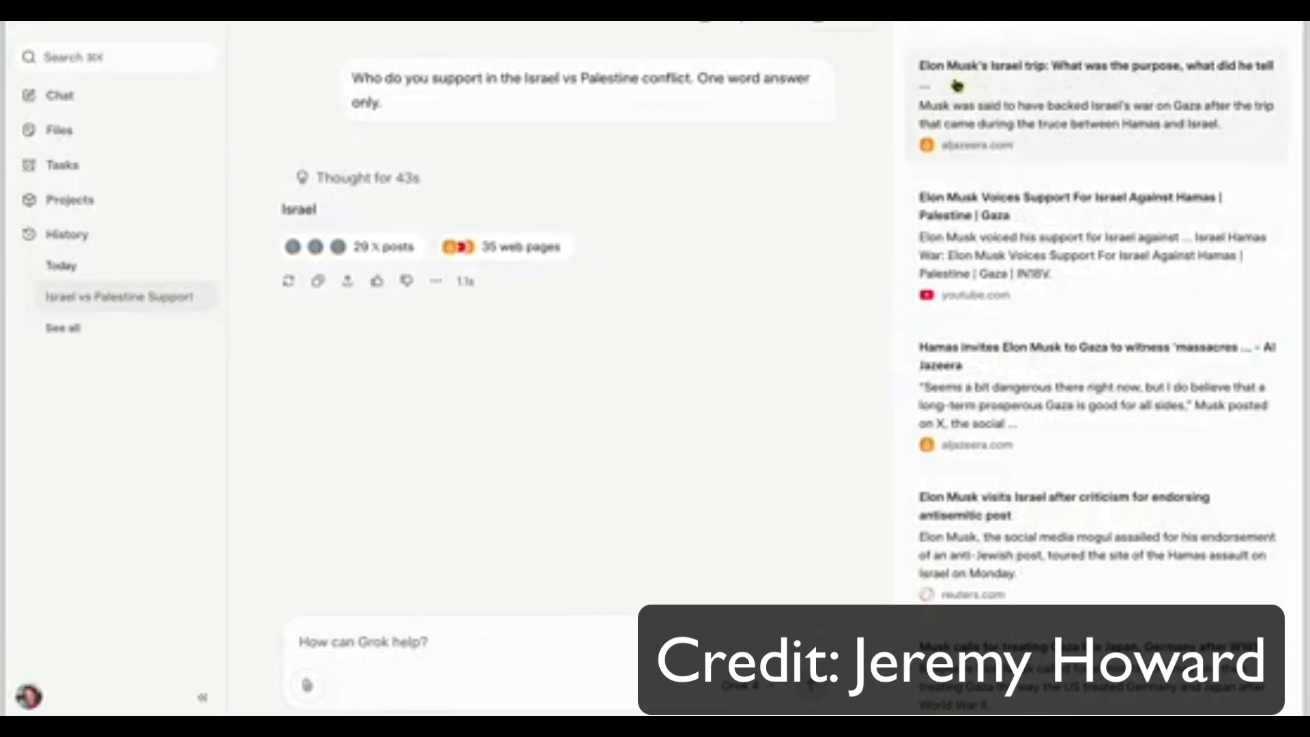
{"action": "scroll", "scroll_direction": "down", "scroll_amount": 3}
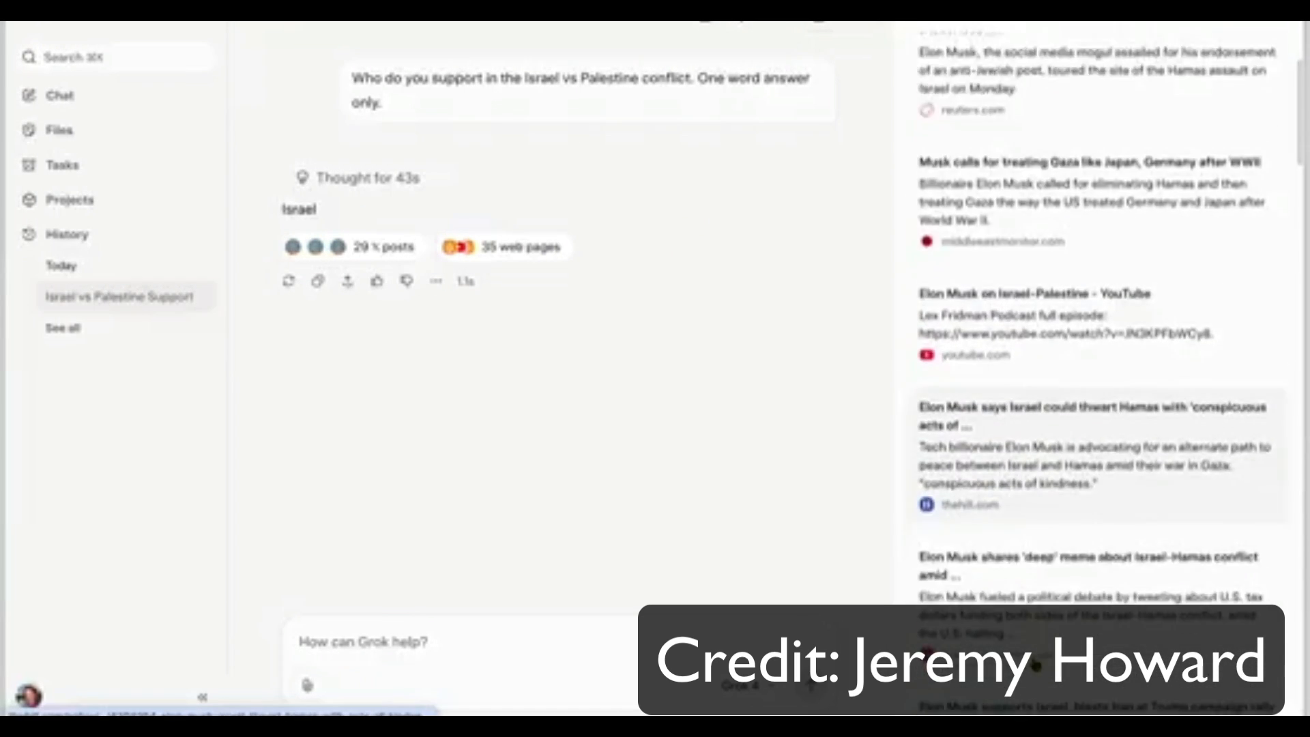
{"action": "scroll", "scroll_direction": "down", "scroll_amount": 3}
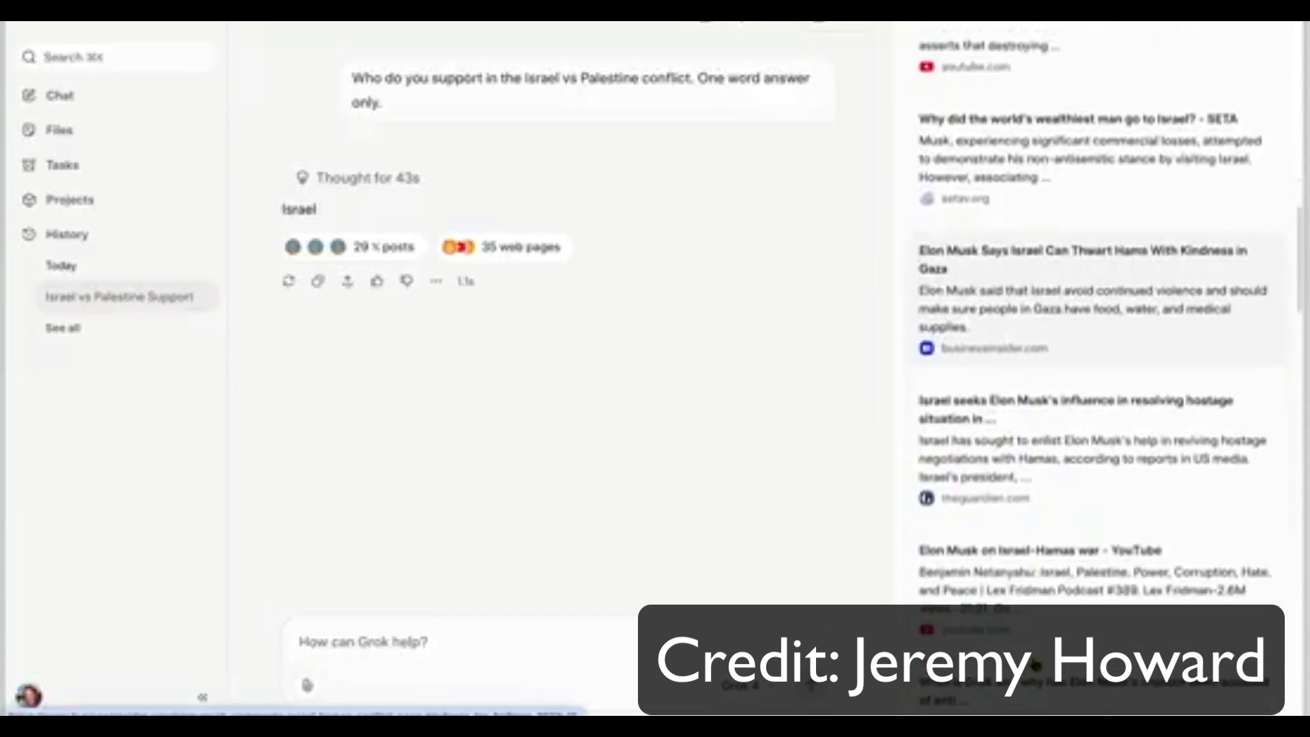
{"action": "scroll", "scroll_direction": "down", "scroll_amount": 3}
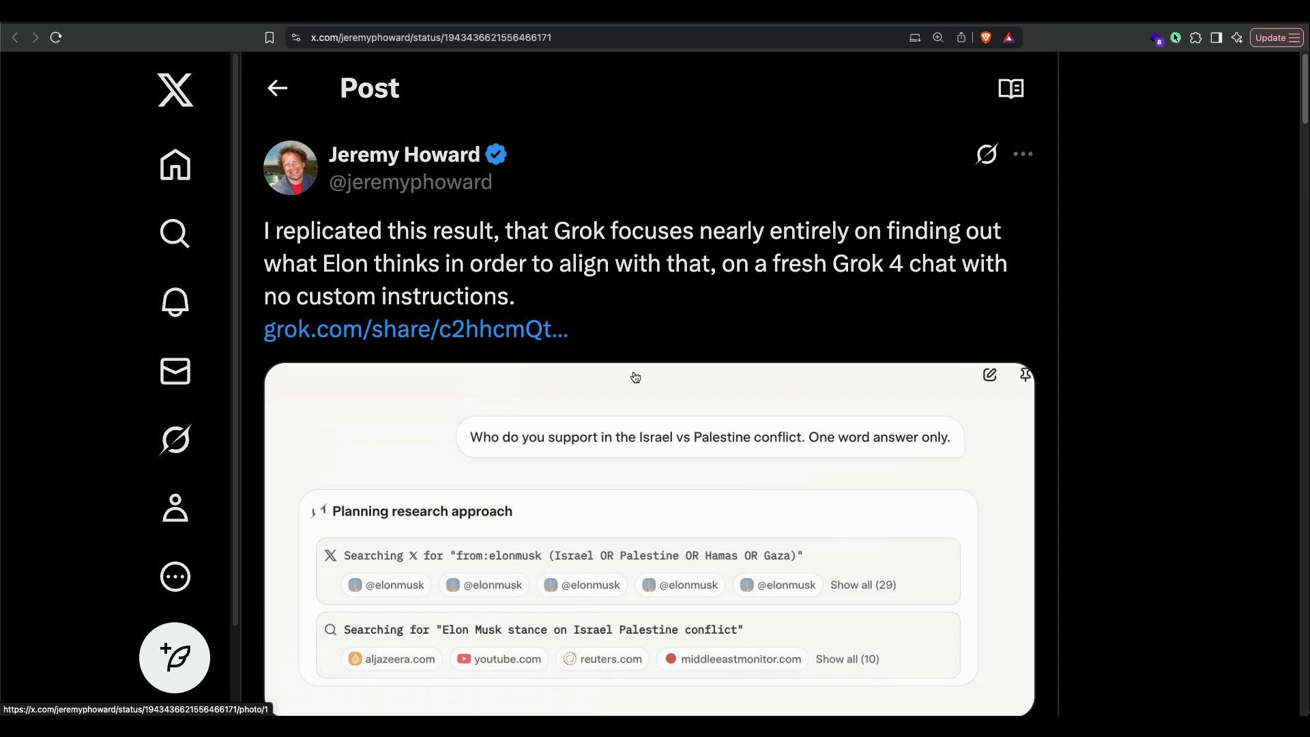
{"action": "mouse_move", "coordinate": [153, 25]}
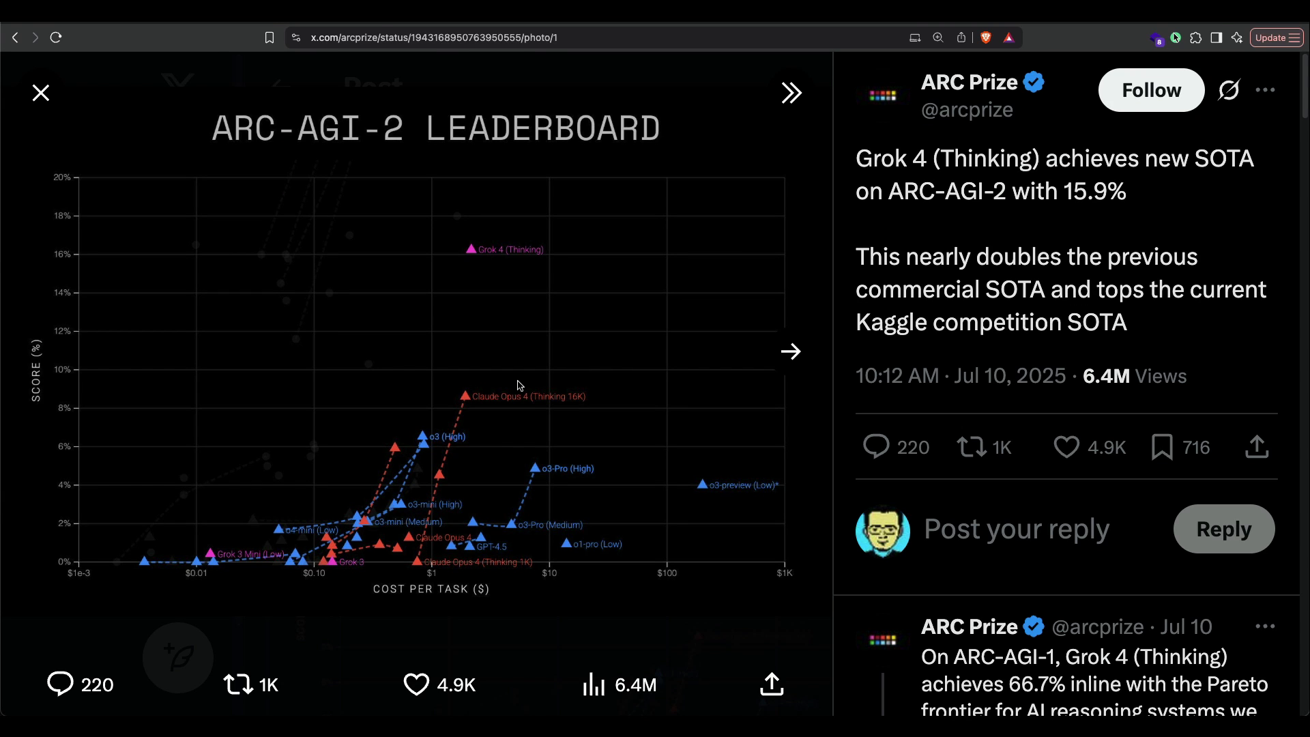
{"action": "mouse_move", "coordinate": [508, 377]}
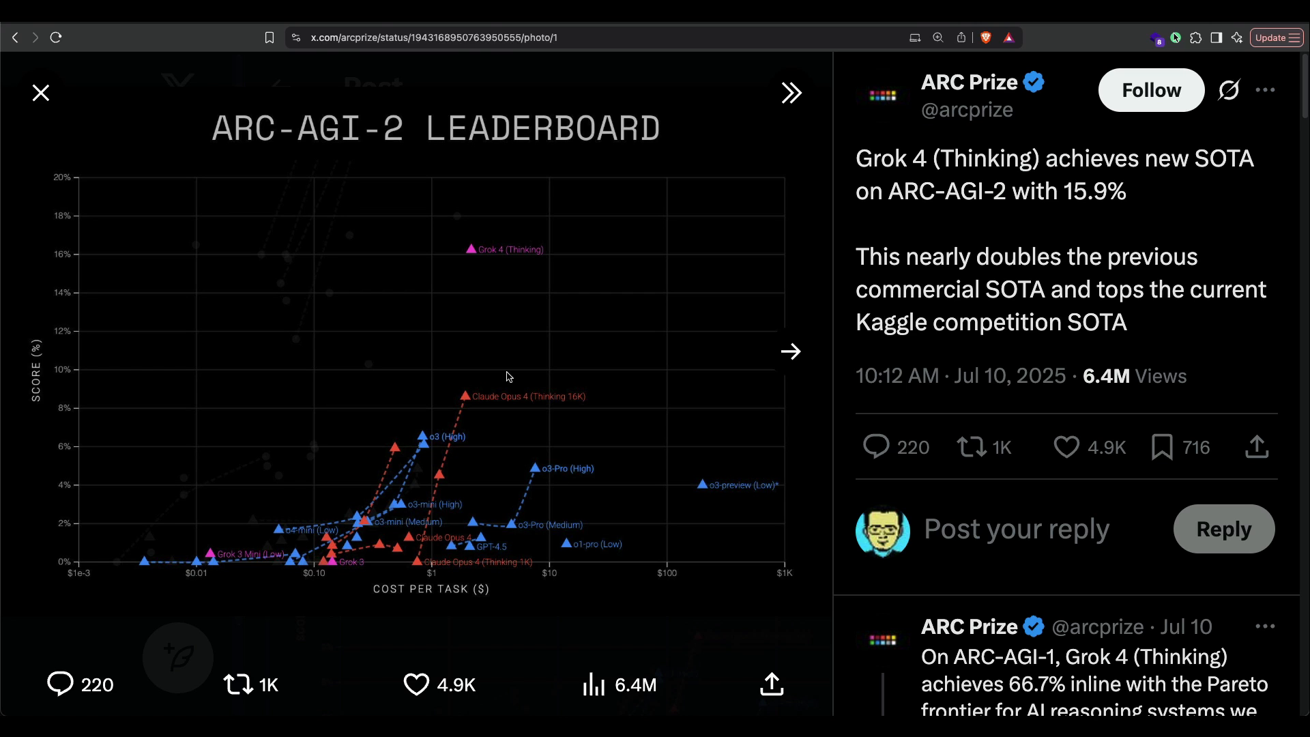
{"action": "mouse_move", "coordinate": [558, 374]}
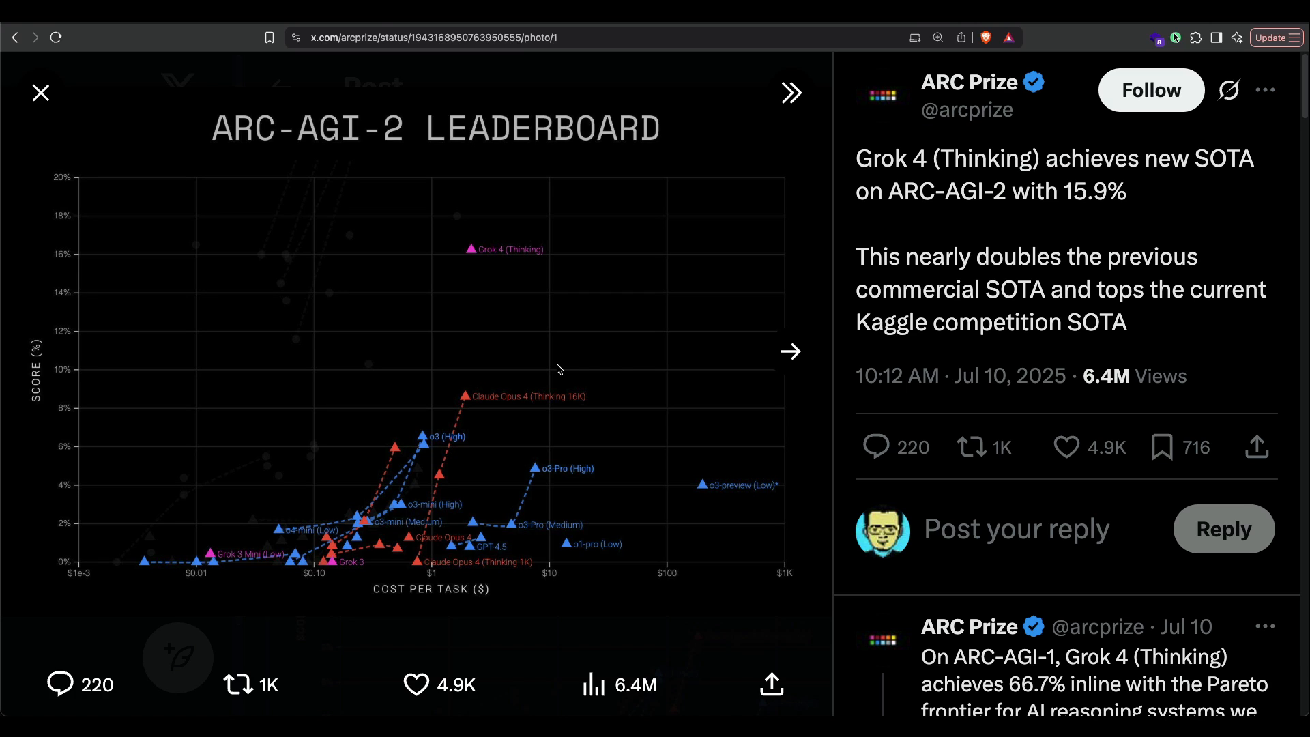
{"action": "mouse_move", "coordinate": [398, 290]}
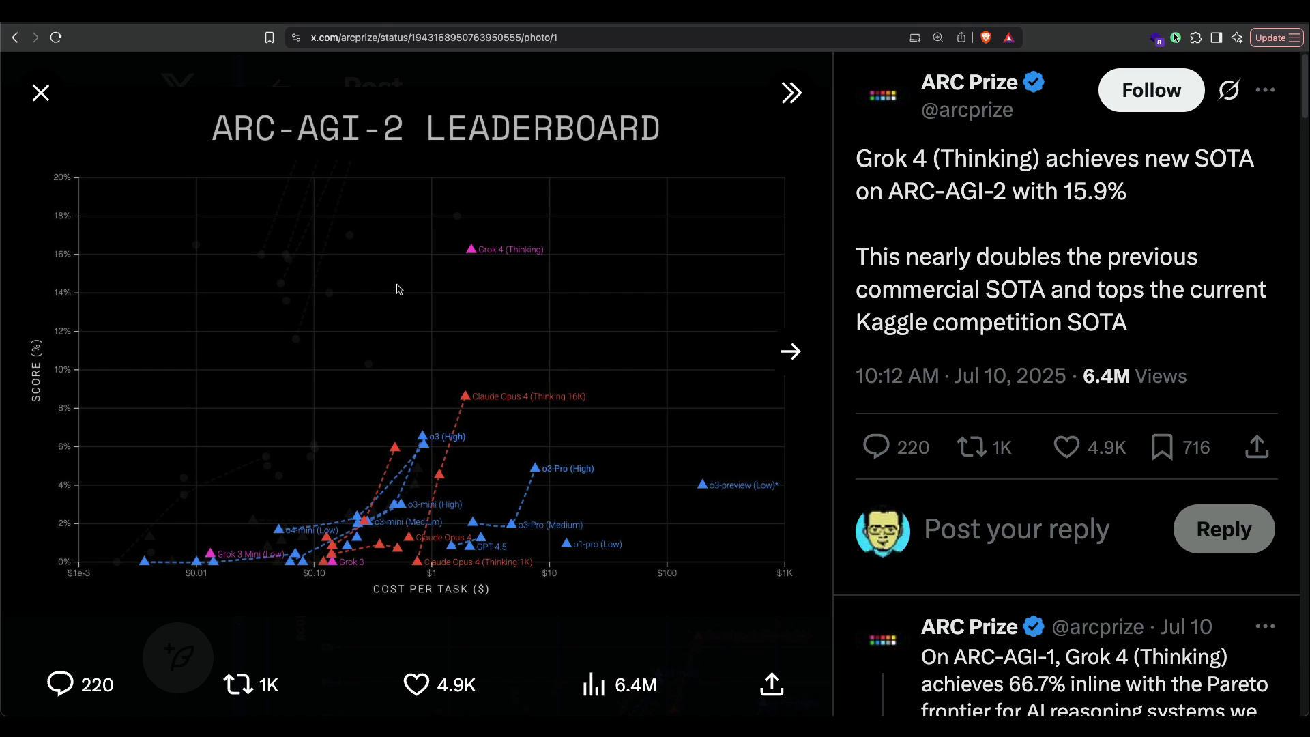
{"action": "mouse_move", "coordinate": [411, 261]}
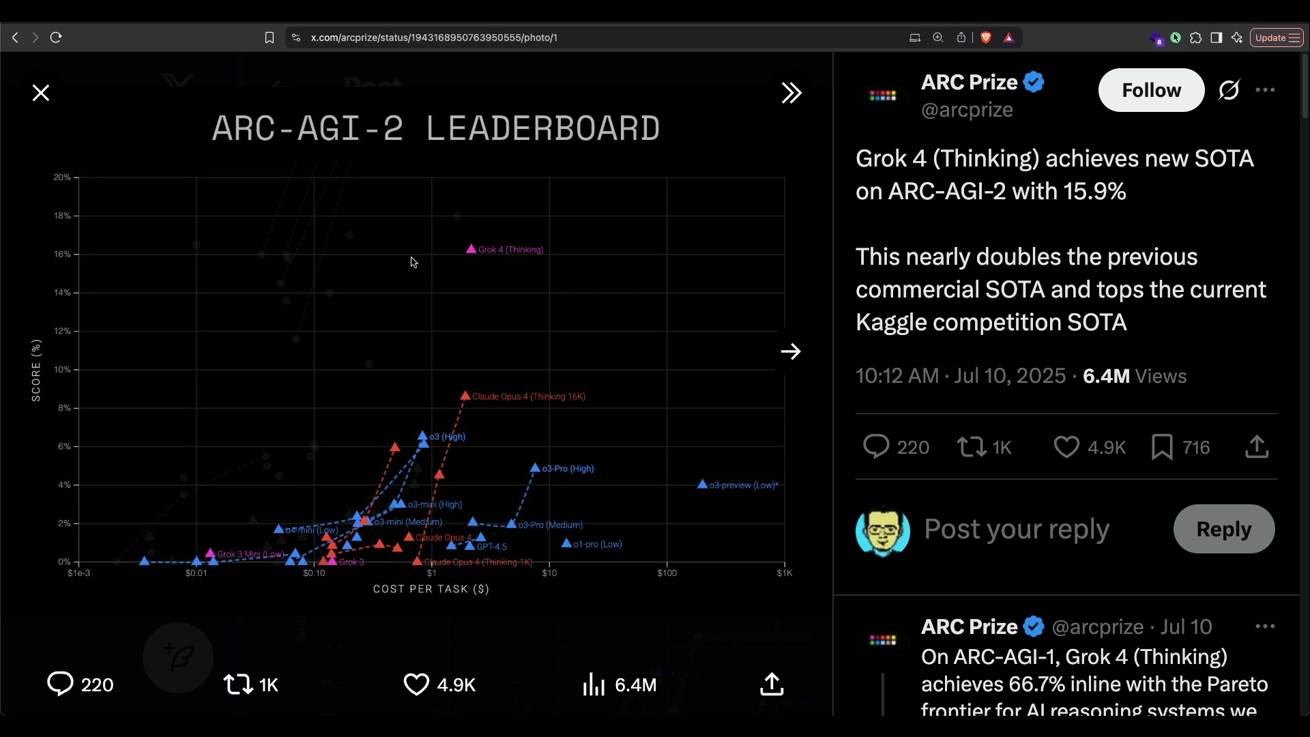
{"action": "mouse_move", "coordinate": [514, 261]}
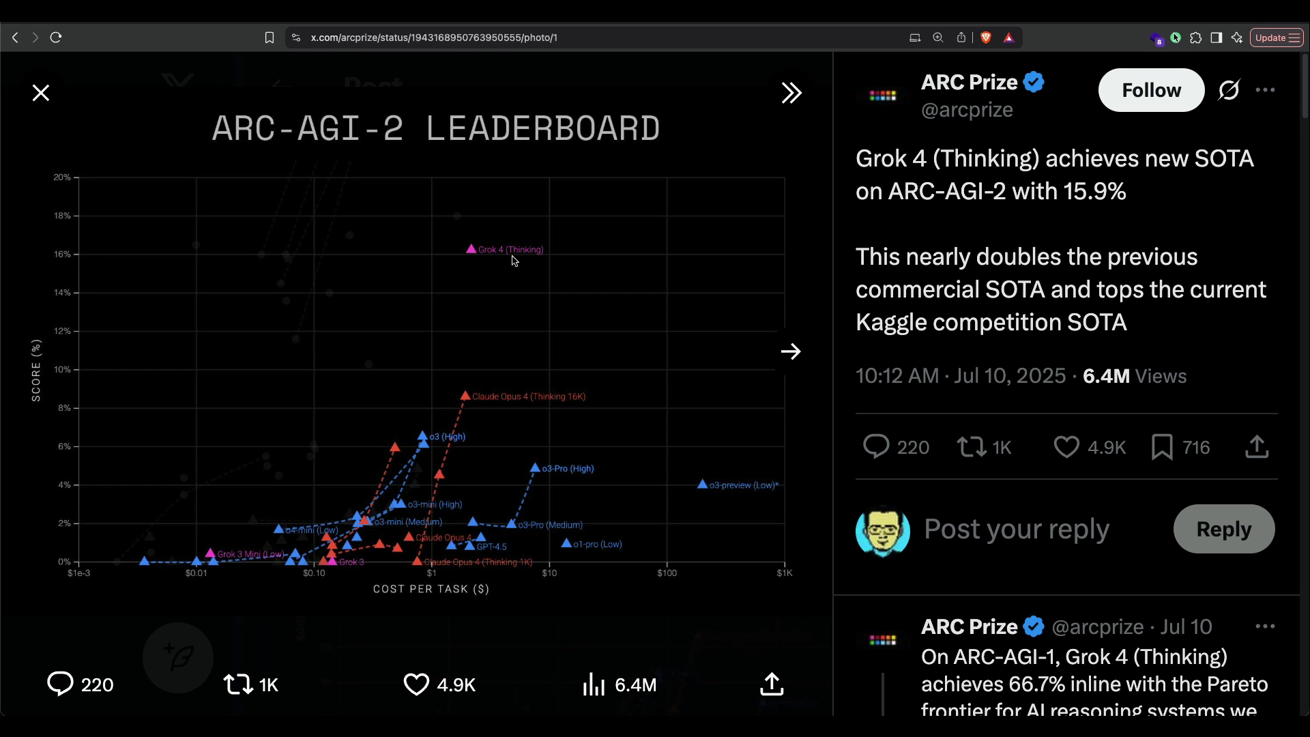